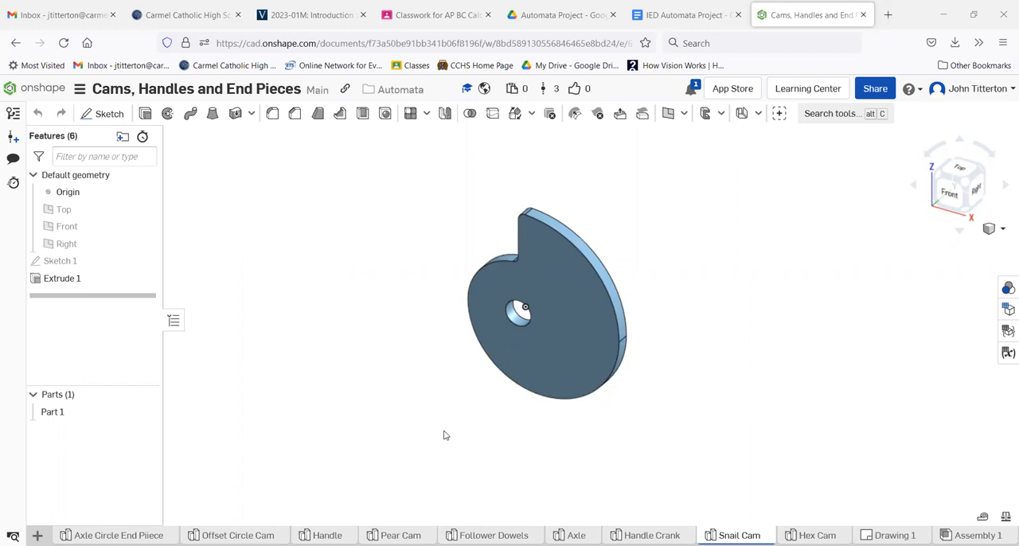
Duplicate the Snail Cam part studio from its tab options.
left_click(61, 277)
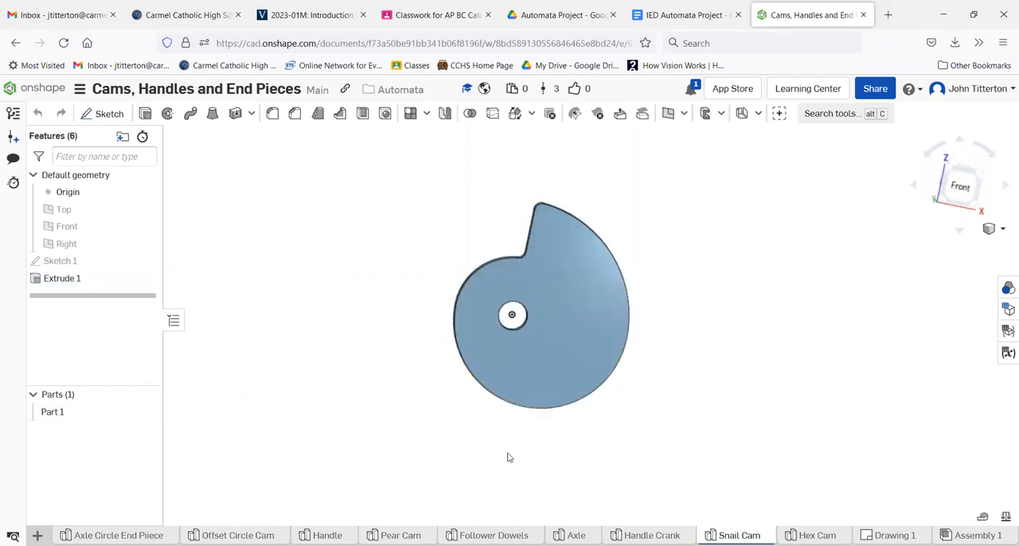
right_click(739, 535)
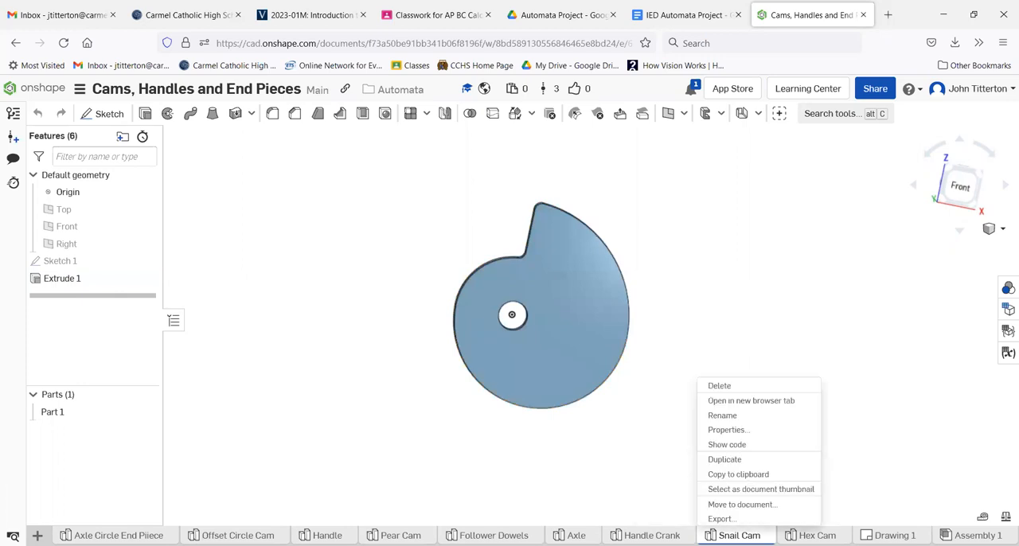
left_click(724, 458)
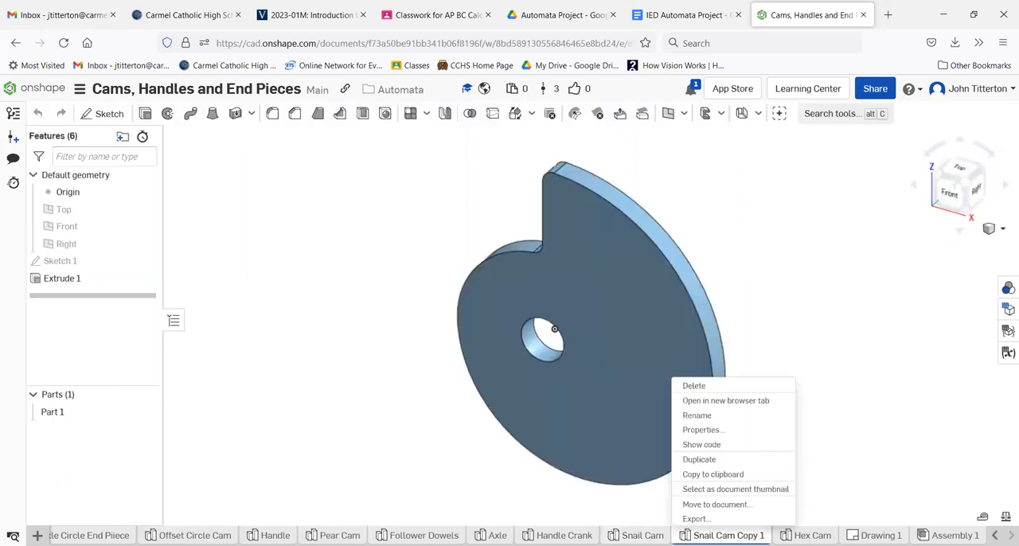
mouse_move(726, 401)
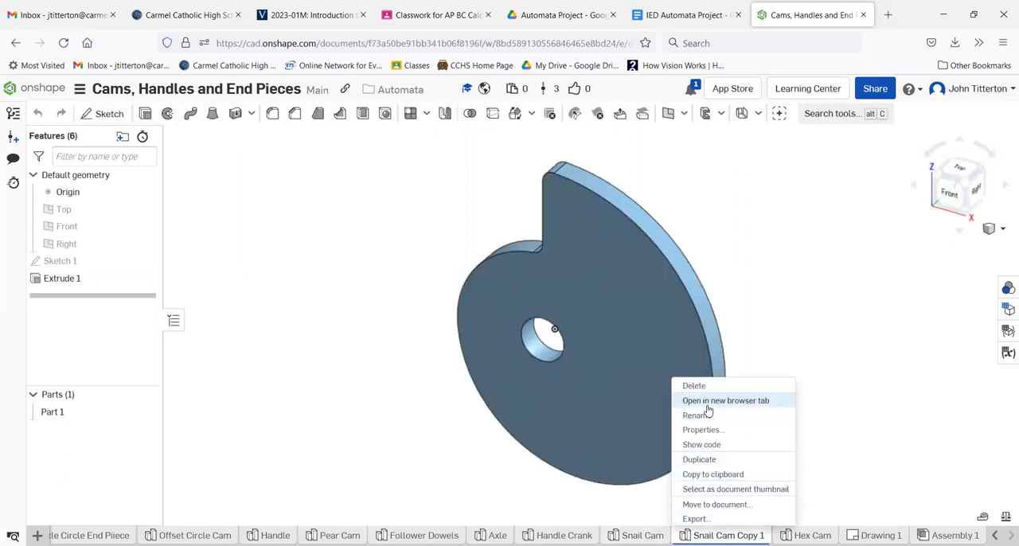
Rename the copy to 'Snail Cam with Spline'.
left_click(696, 414)
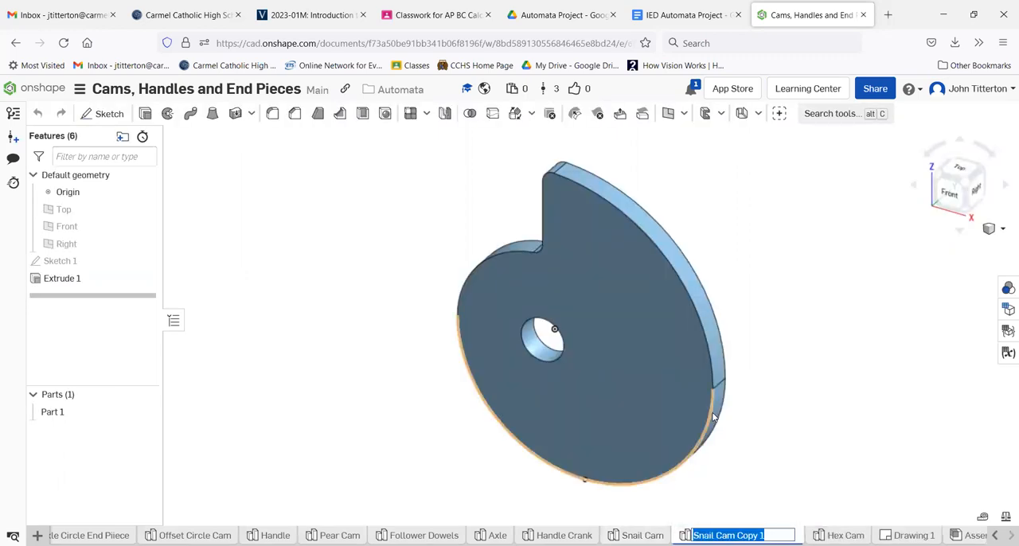
type("Snail Cam")
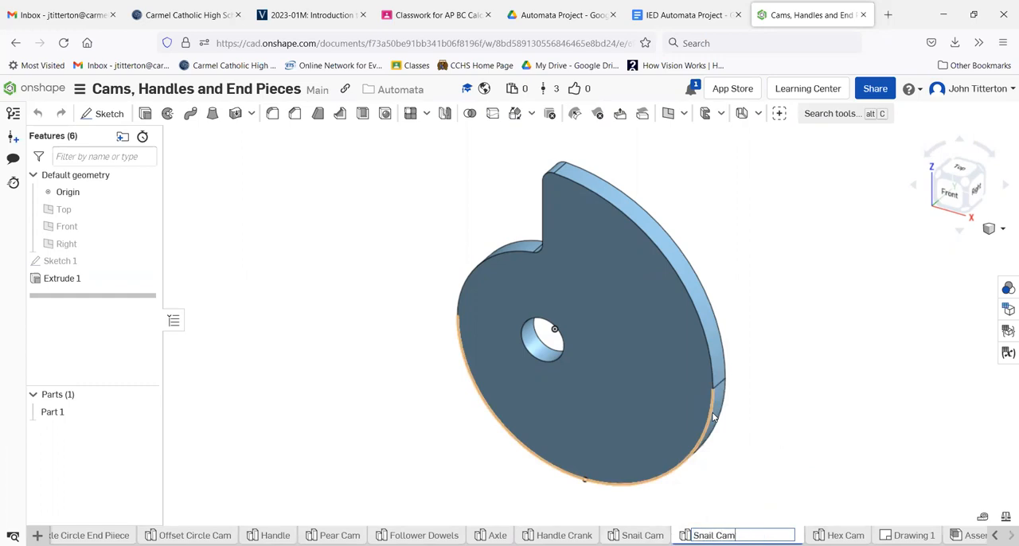
type("with Spline")
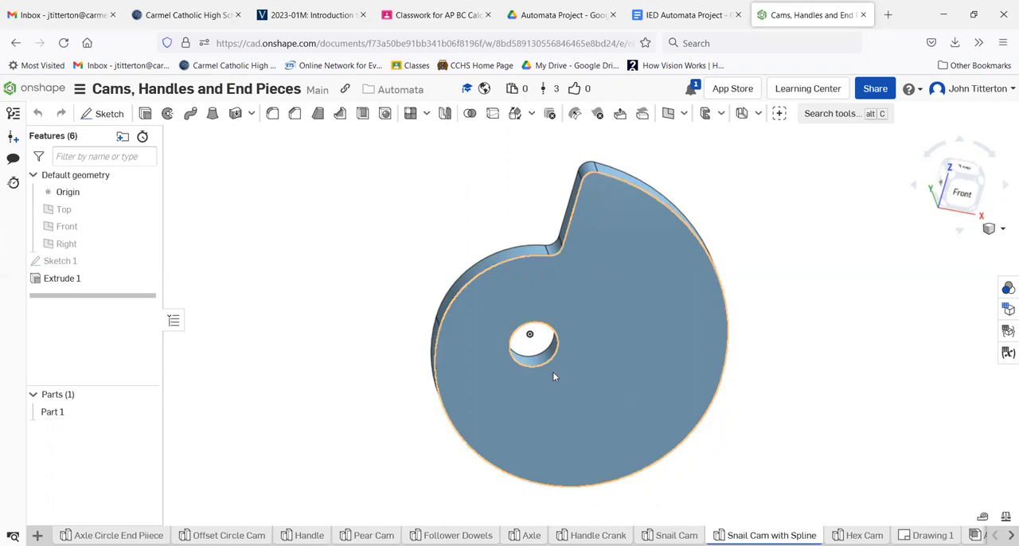
Delete Extrude 1, reopen Sketch 1 for editing, and view it normal to the sketch plane.
left_click(62, 277)
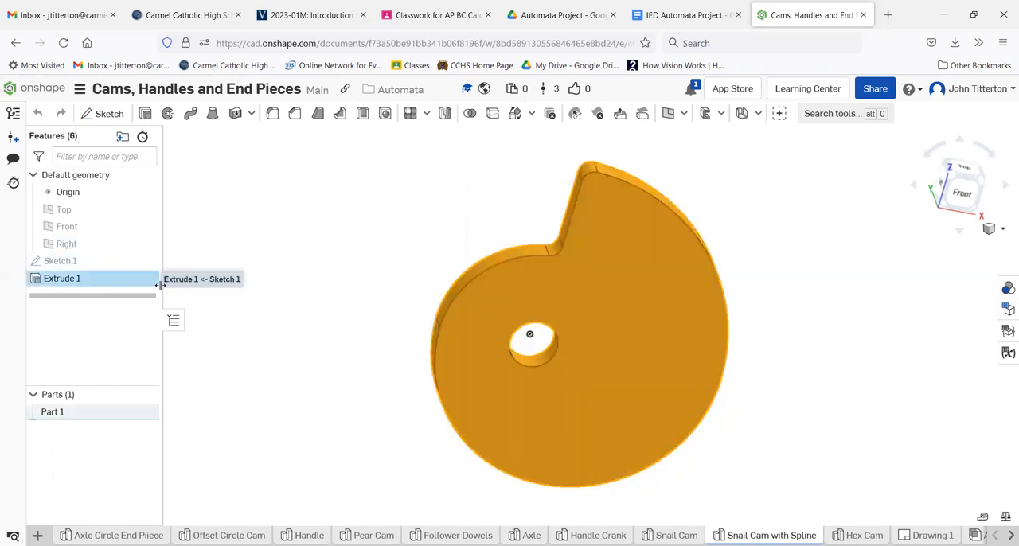
right_click(63, 277)
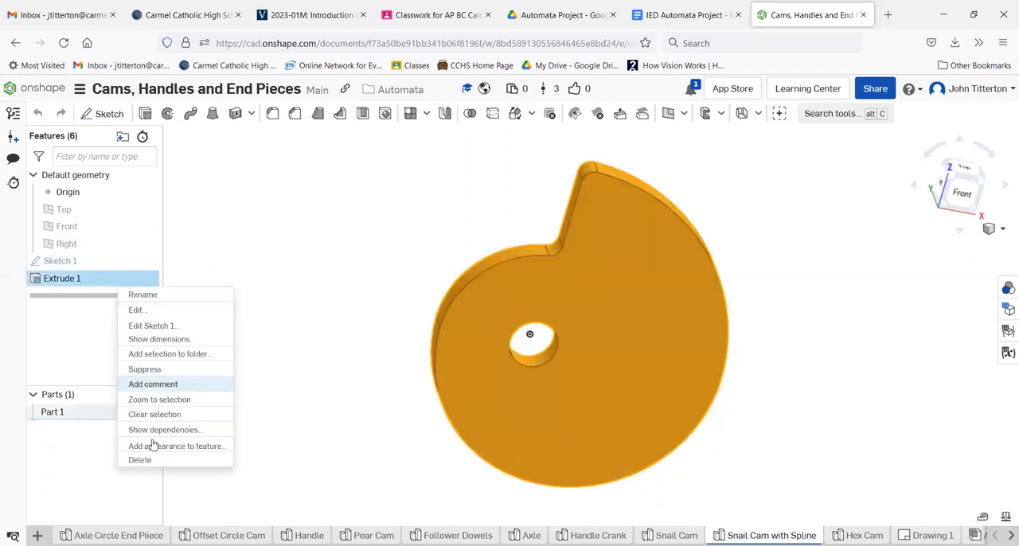
left_click(141, 459)
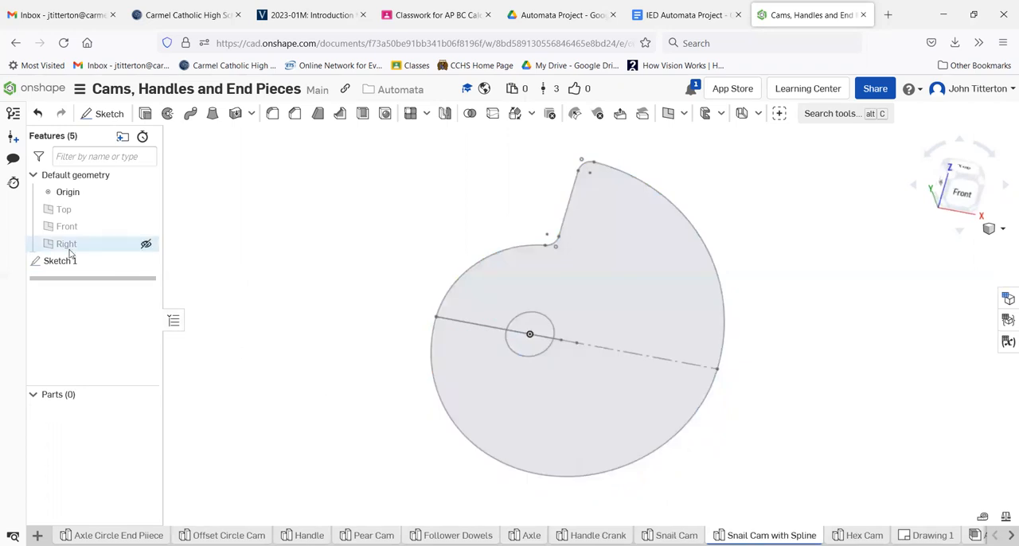
double_click(61, 261)
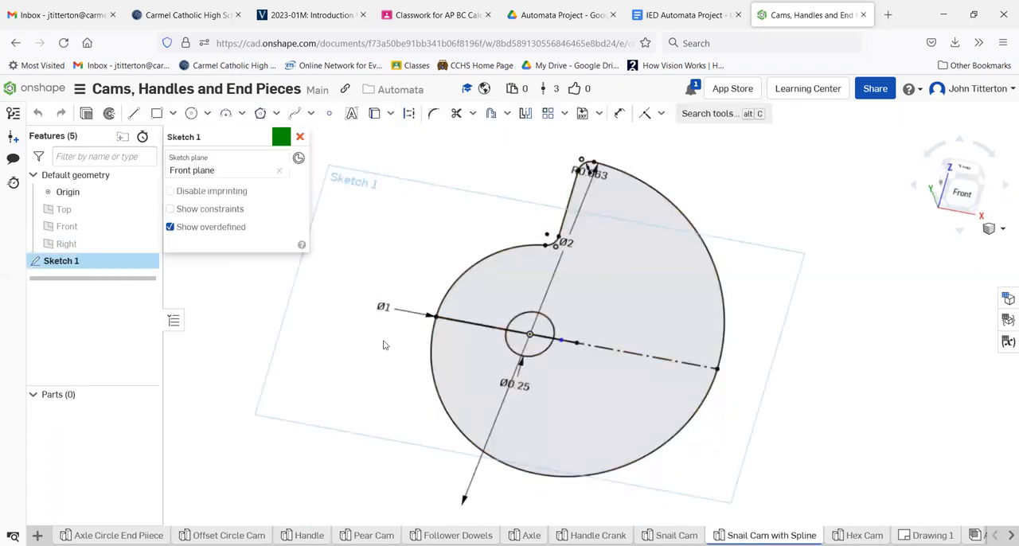
right_click(589, 342)
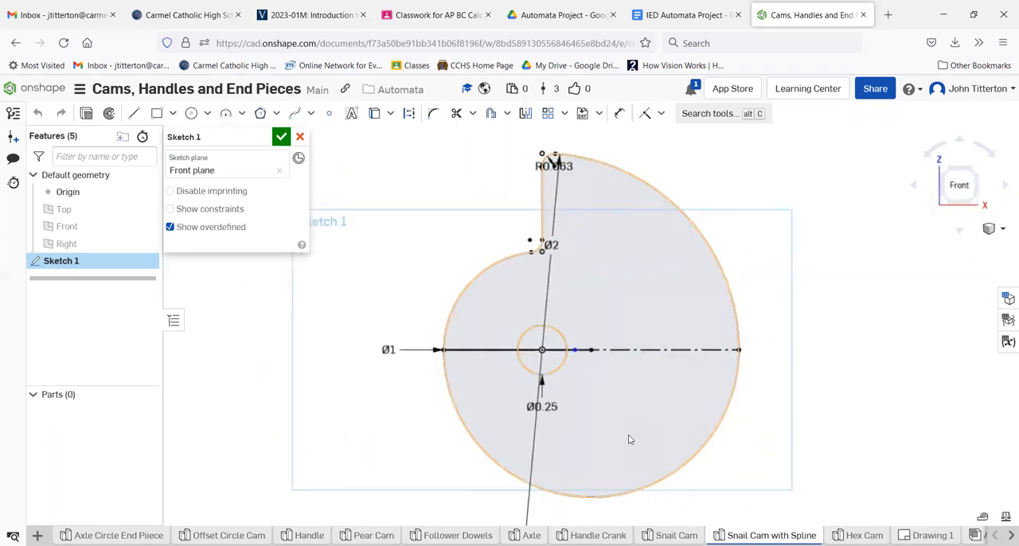
mouse_move(612, 271)
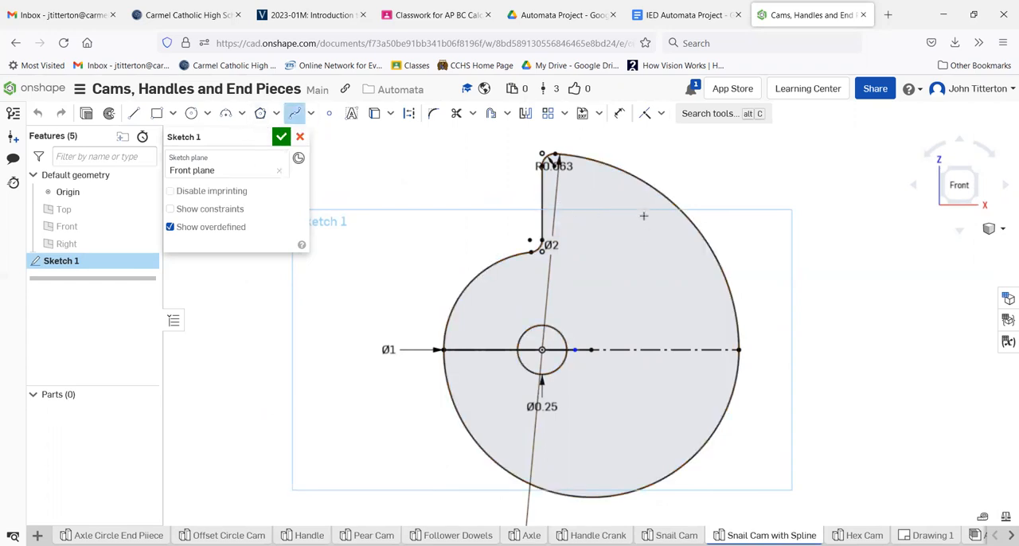
Draw a trial spline to the right of the cam profile and end it.
left_click_drag(844, 226, 876, 271)
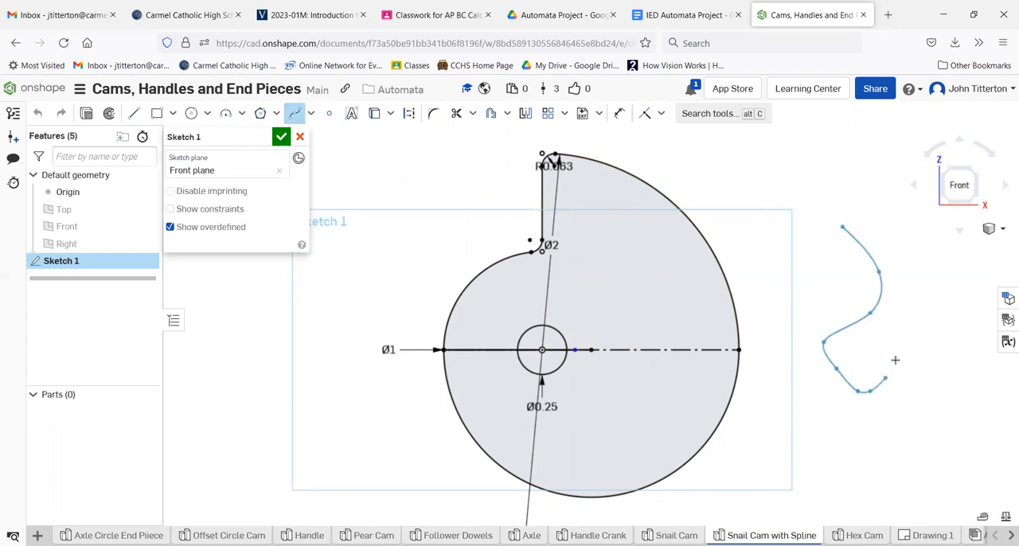
right_click(895, 360)
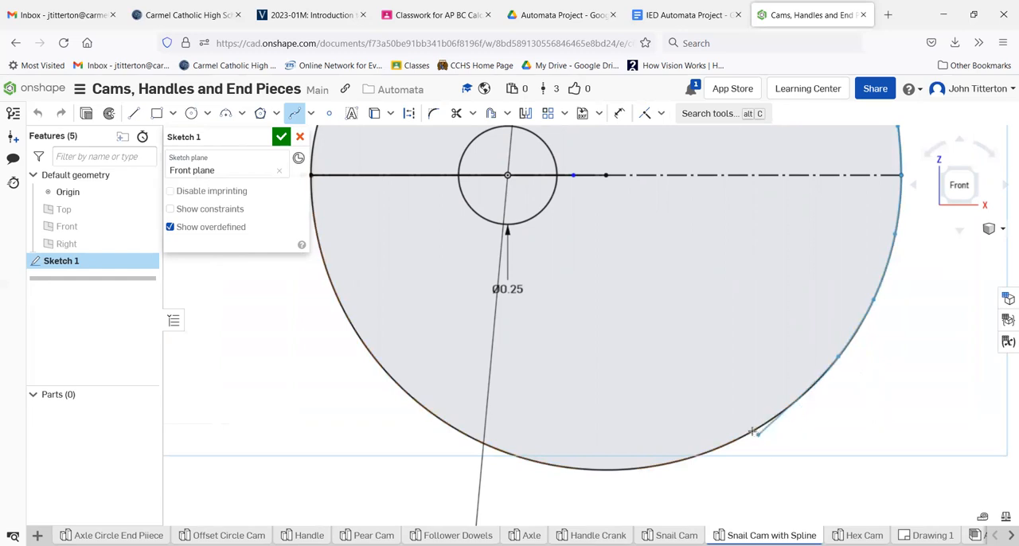
Trace a spline from the cam's outer edge toward the top corner.
left_click(752, 432)
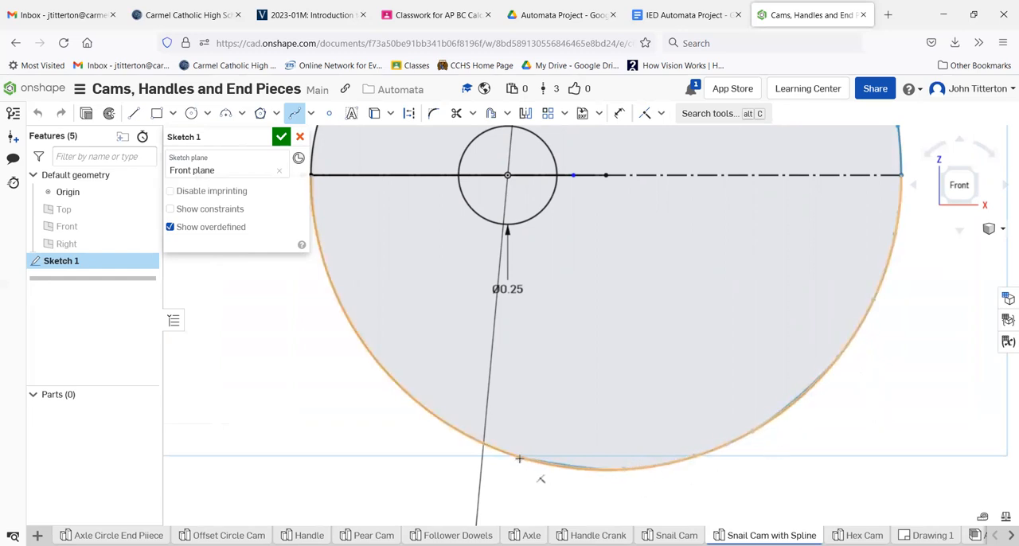
mouse_move(392, 382)
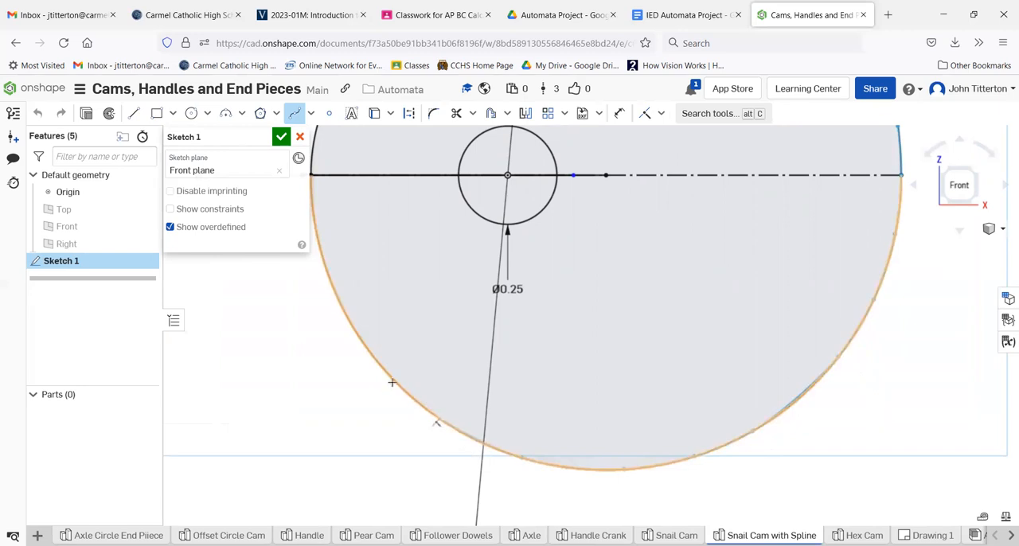
mouse_move(333, 284)
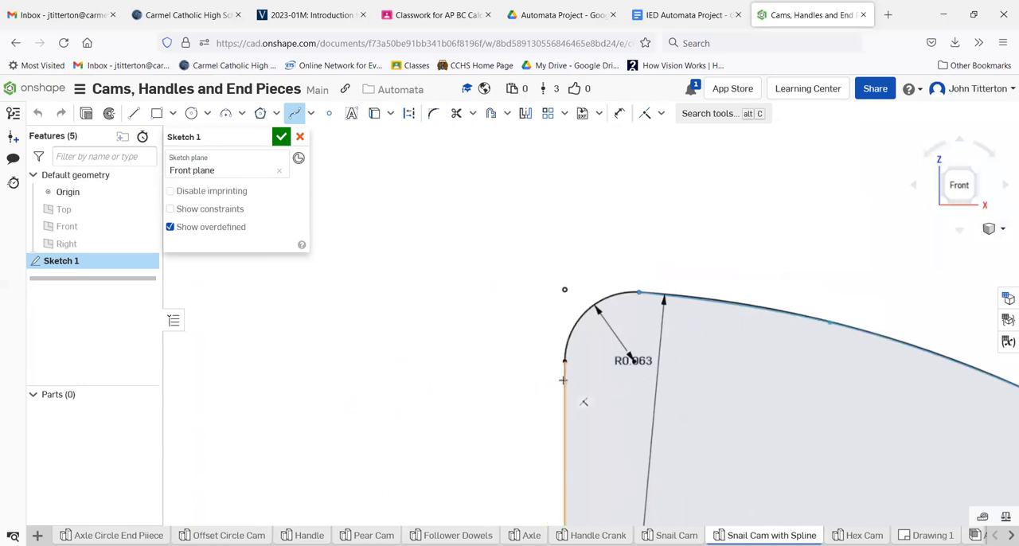
left_click(563, 360)
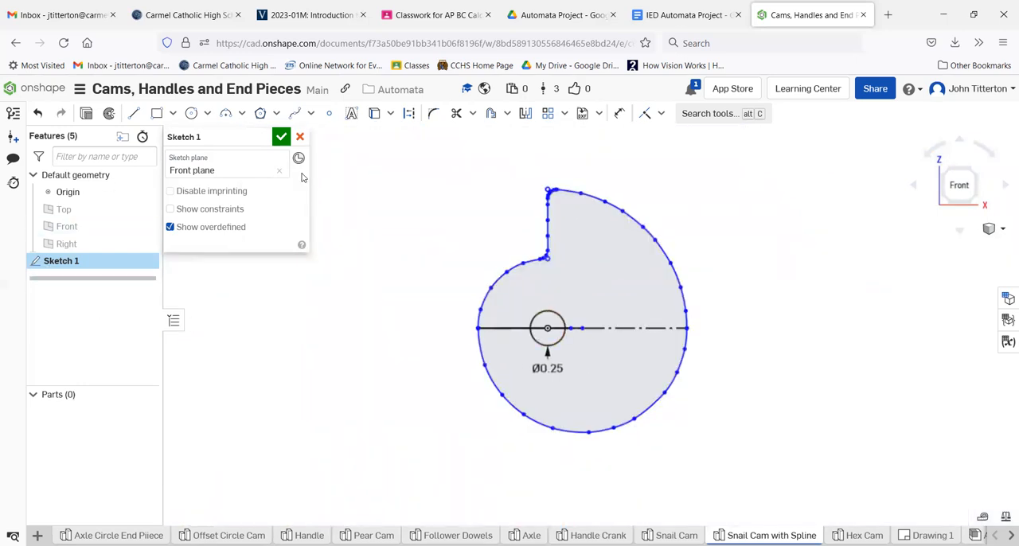
Finish Sketch 1 and extrude the cam profile 0.125 in thick.
left_click(280, 137)
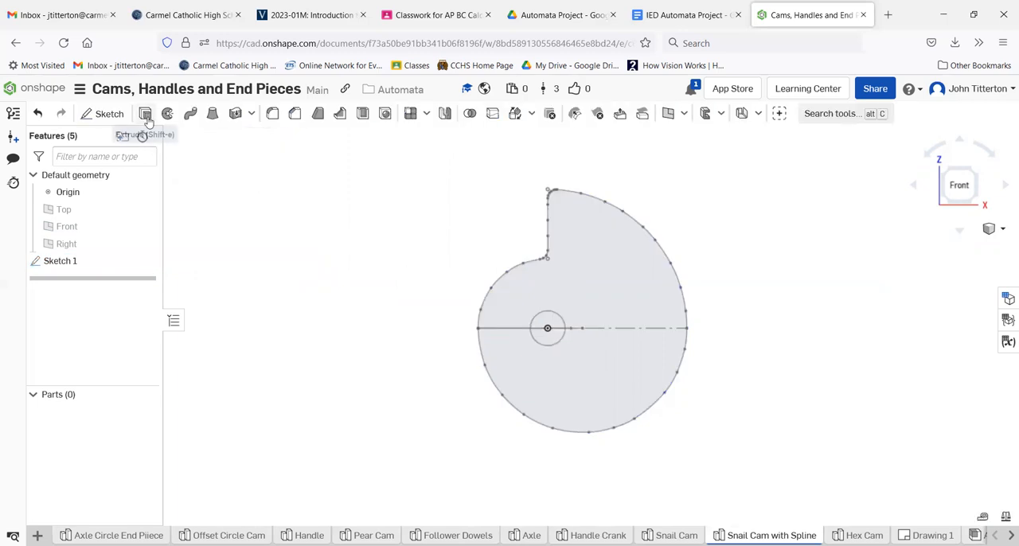
left_click(146, 113)
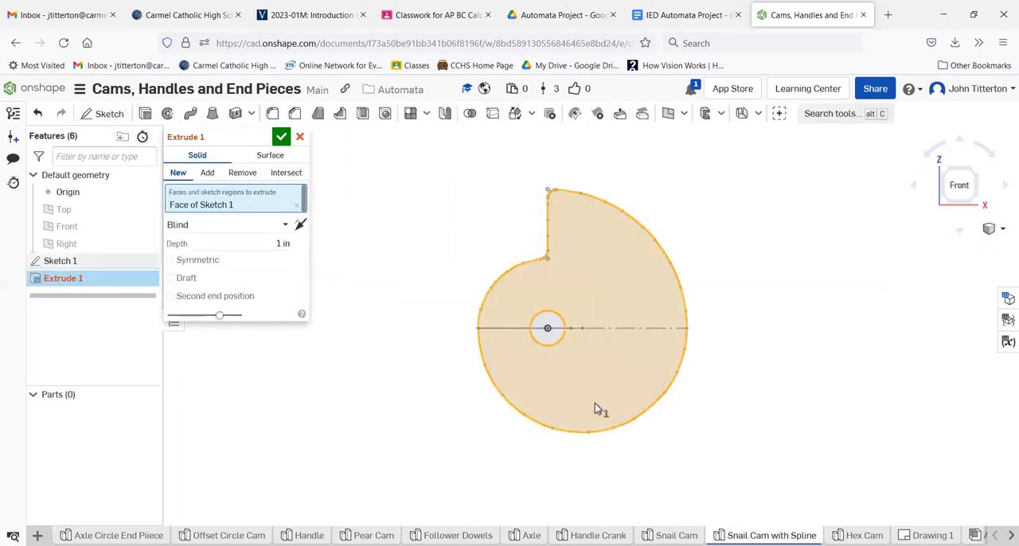
left_click(239, 243)
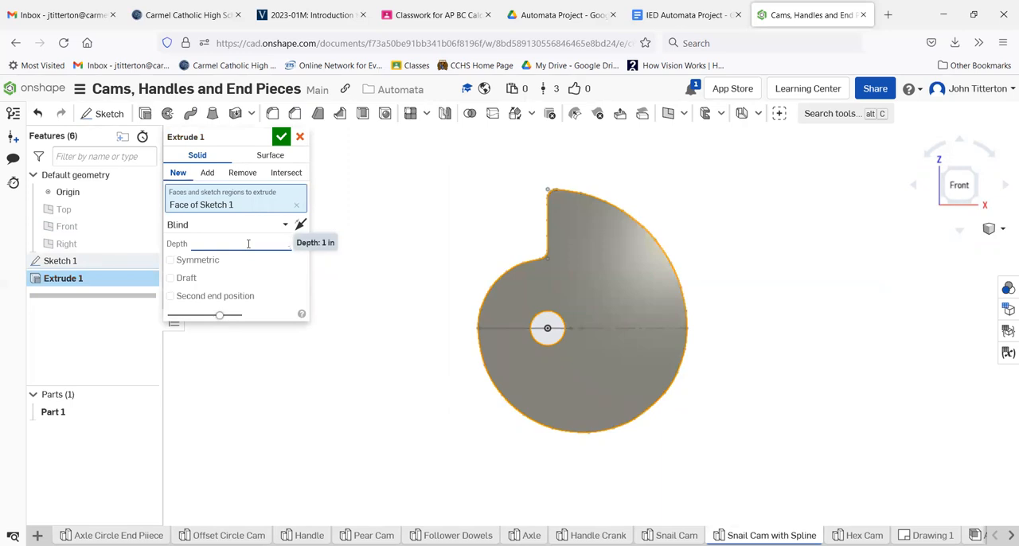
type("0.125 in")
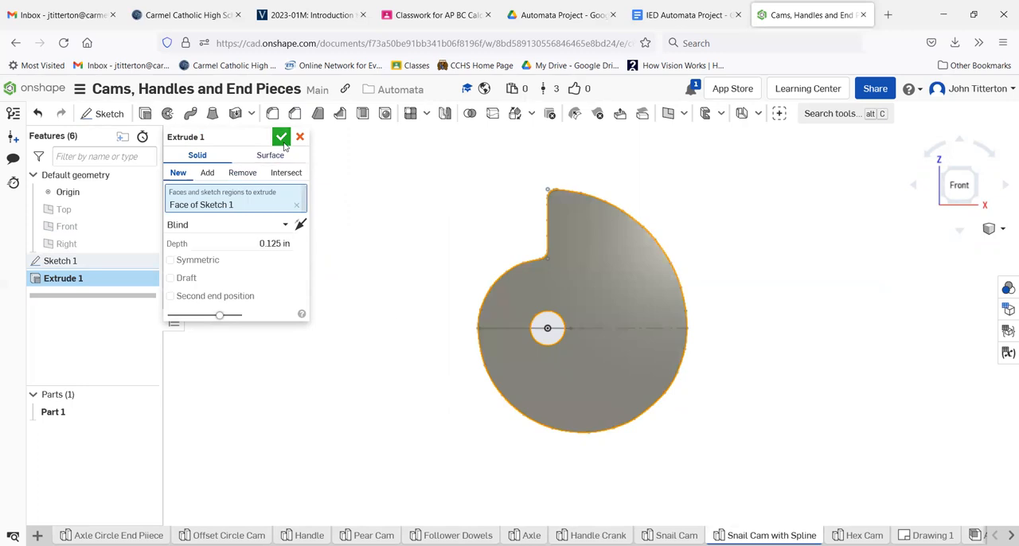
left_click(281, 137)
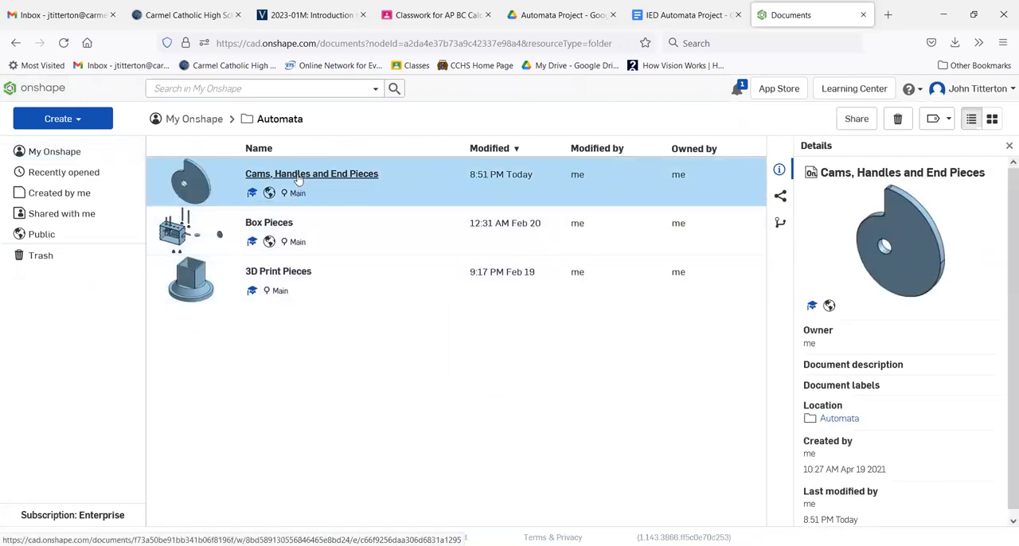
Open the Box Pieces assembly and start inserting a part.
double_click(268, 223)
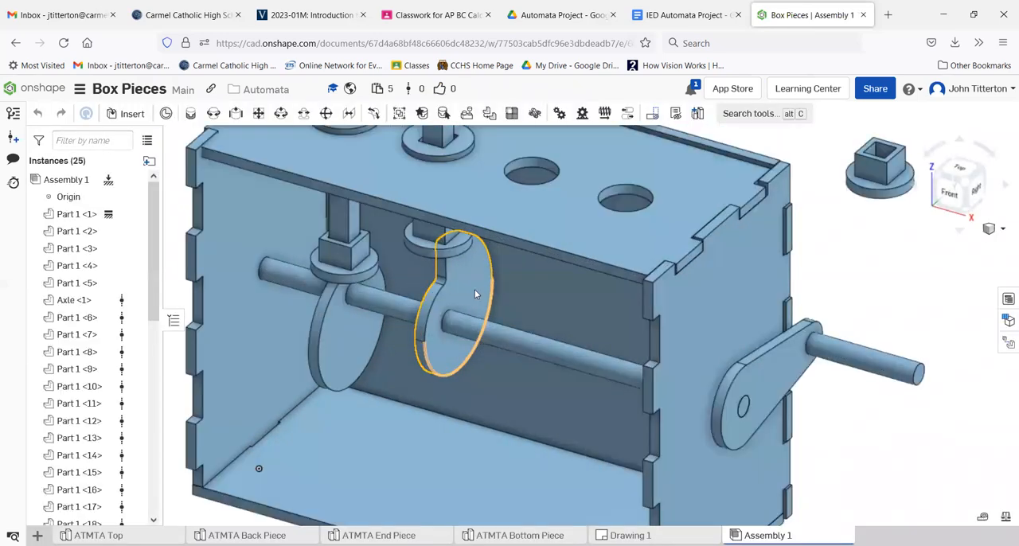
left_click(449, 303)
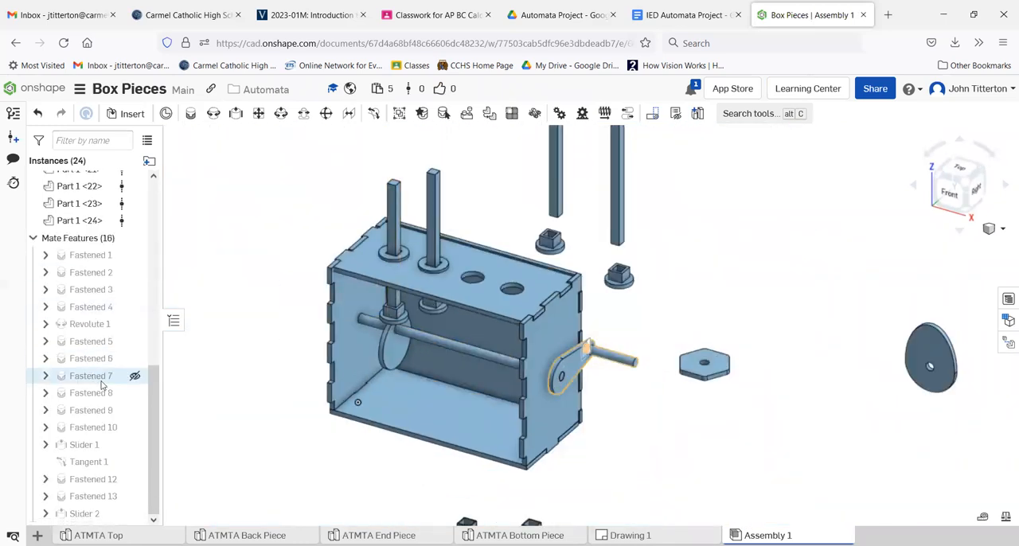
left_click(131, 113)
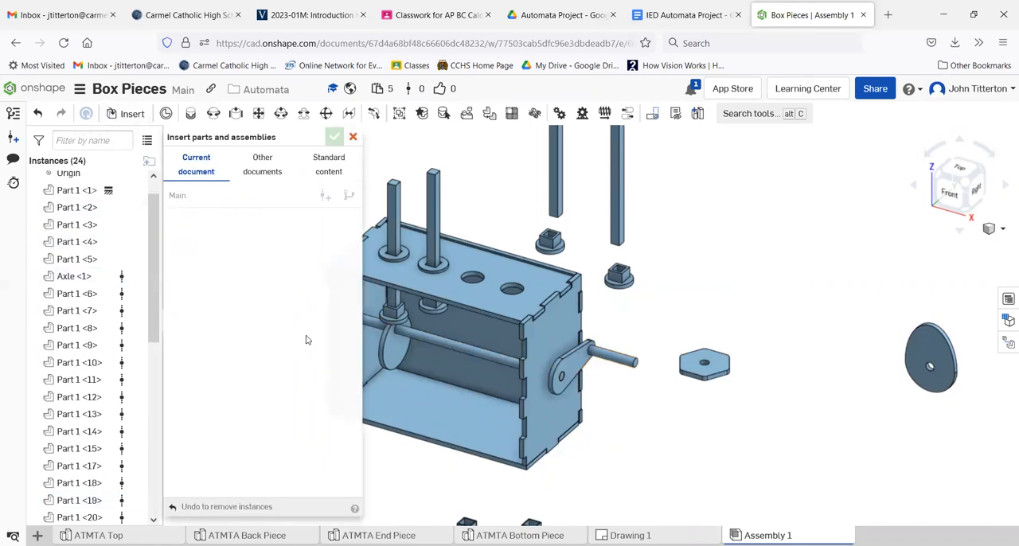
Insert the Snail Cam from the Cams, Handles and End Pieces document's part studios.
left_click(196, 164)
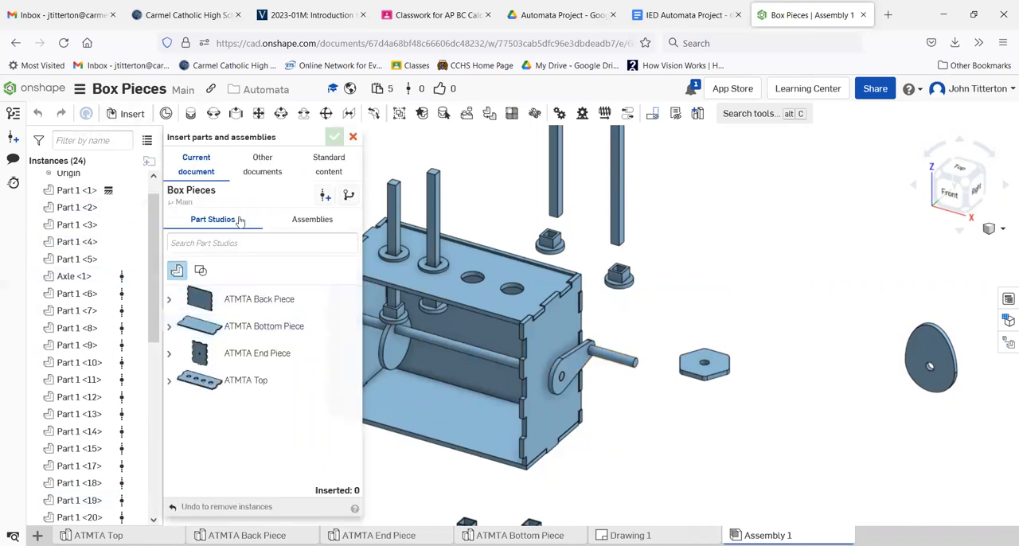
left_click(261, 164)
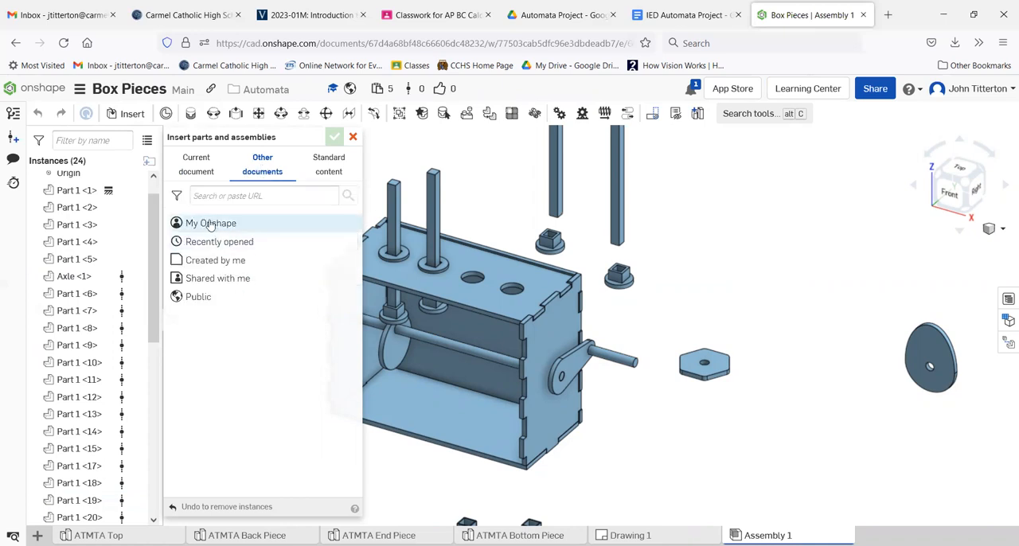
left_click(210, 223)
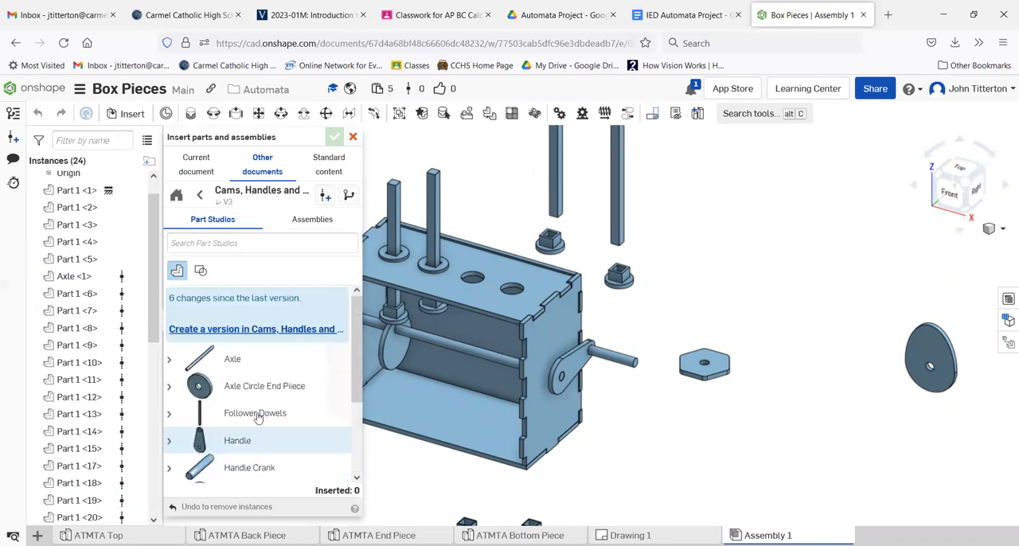
scroll("down", 3)
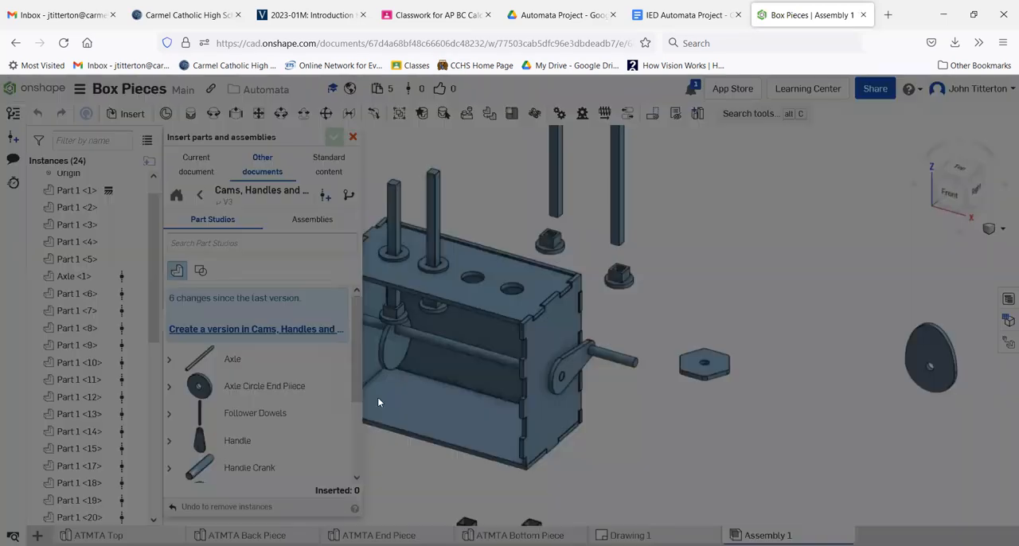
left_click(256, 328)
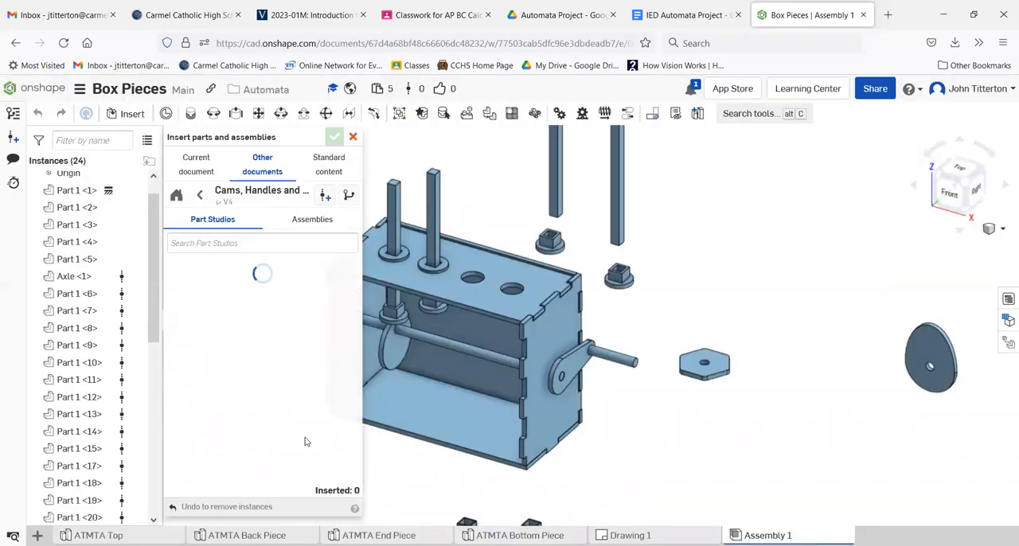
mouse_move(309, 441)
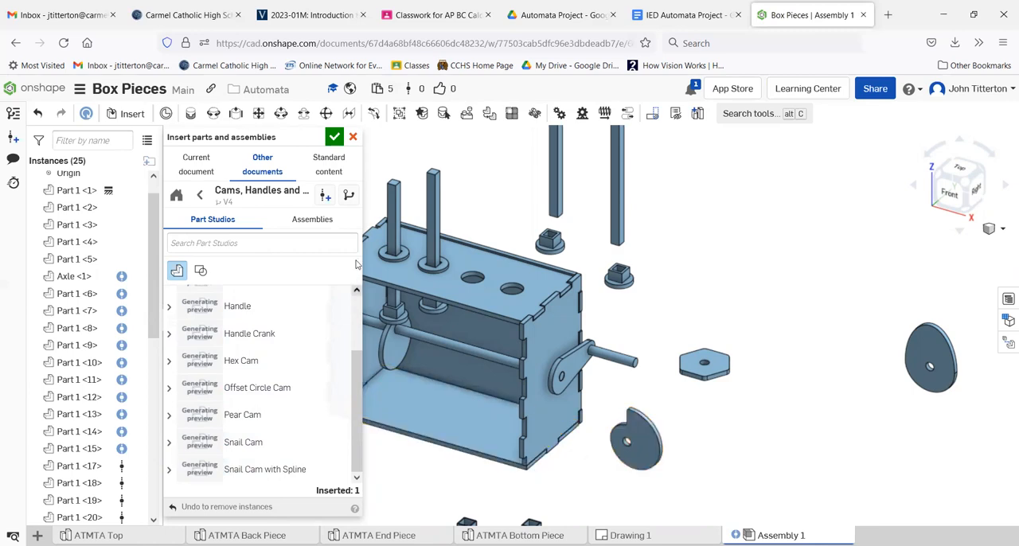
left_click(335, 137)
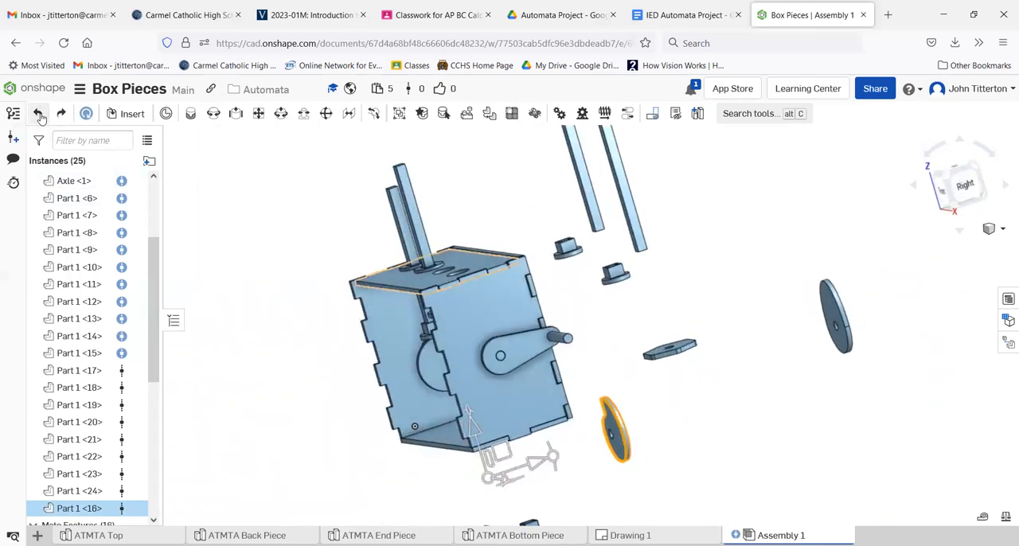
Drop the snail cam beside the box and drag it closer to the box front.
left_click(446, 358)
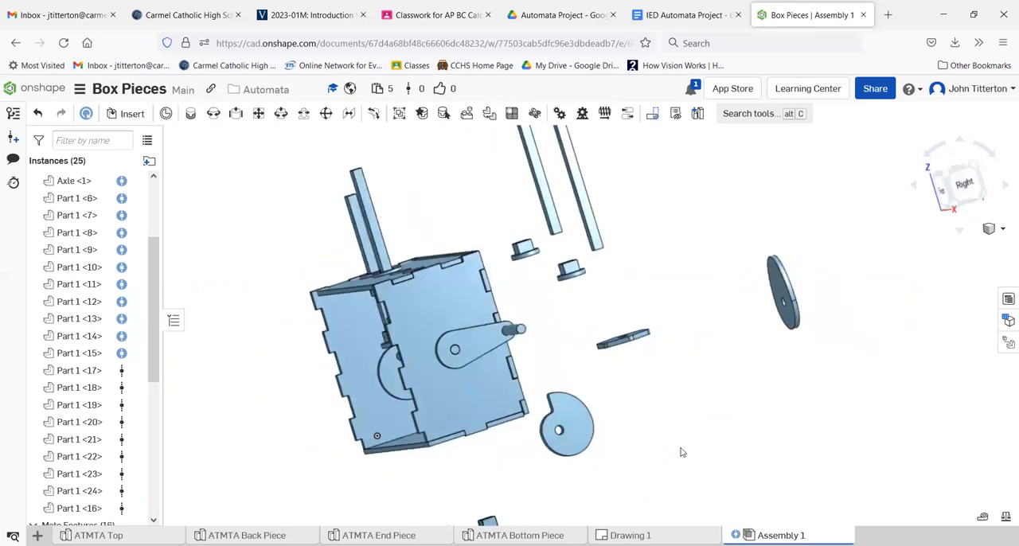
left_click_drag(681, 453, 666, 487)
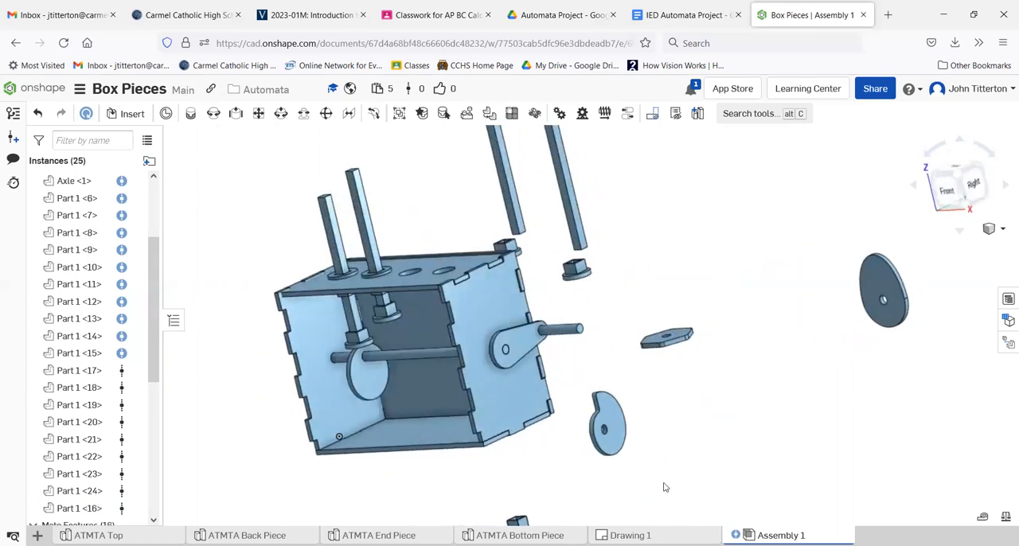
mouse_move(682, 481)
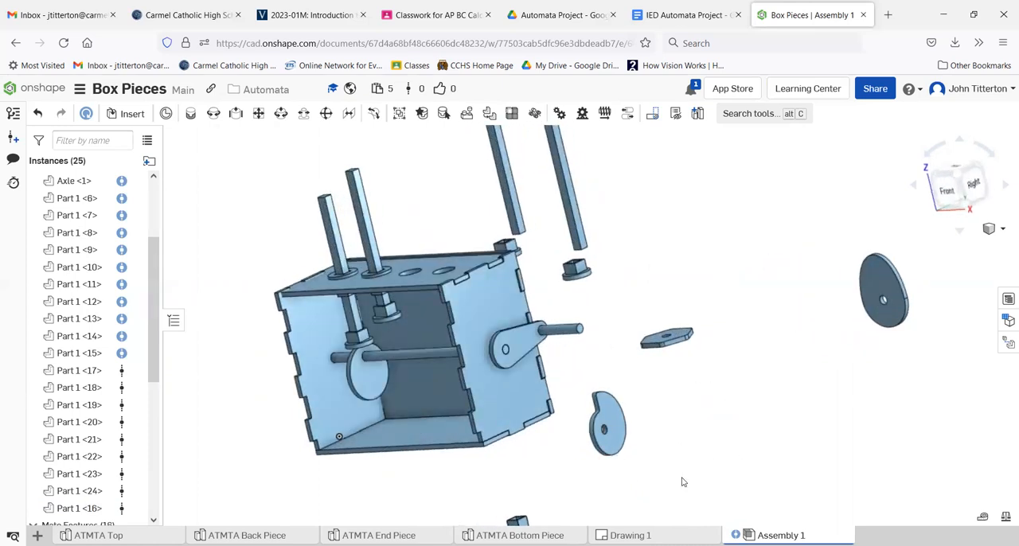
left_click_drag(681, 481, 642, 402)
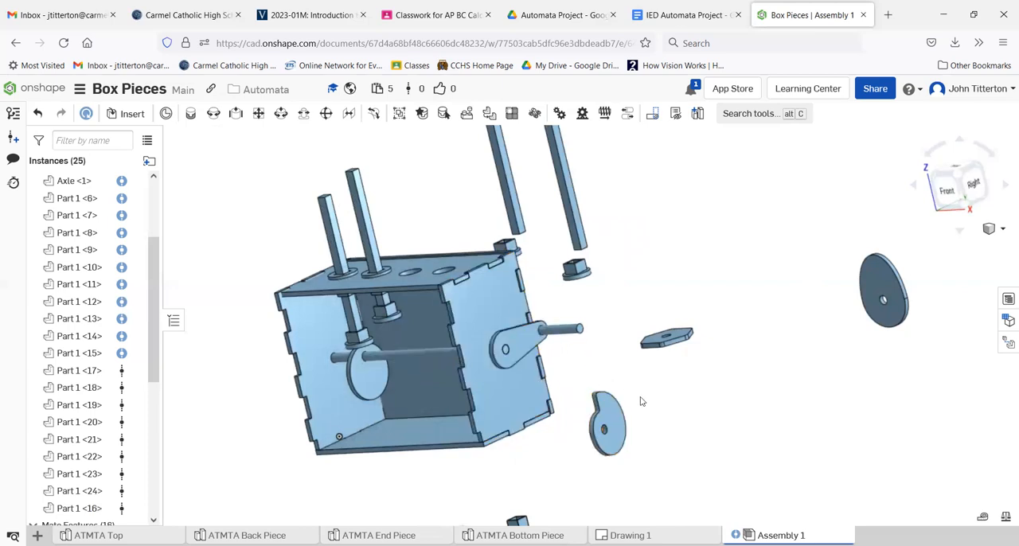
mouse_move(659, 421)
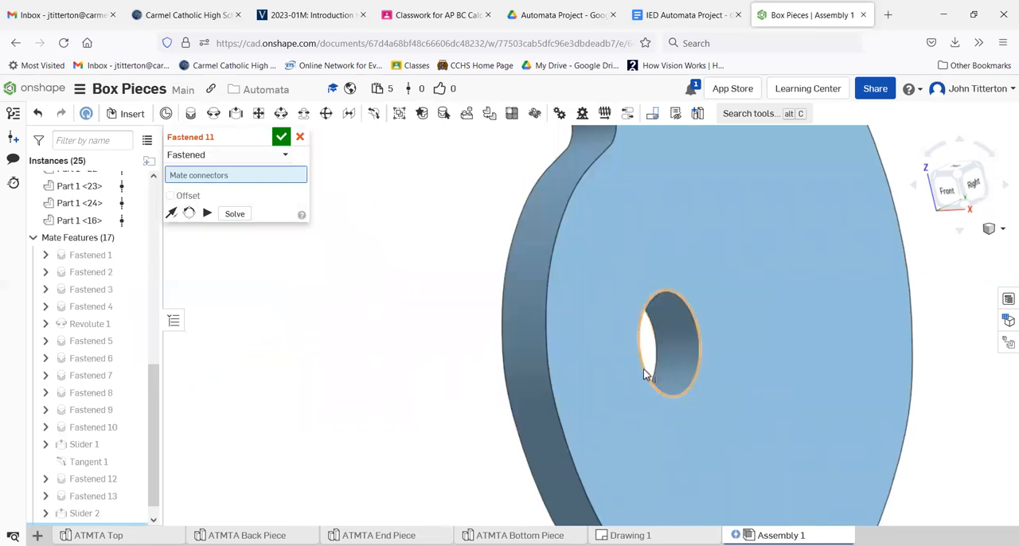
Fasten the cam hole to the axle with a -2.65 in Z offset, after trying several values.
left_click(669, 347)
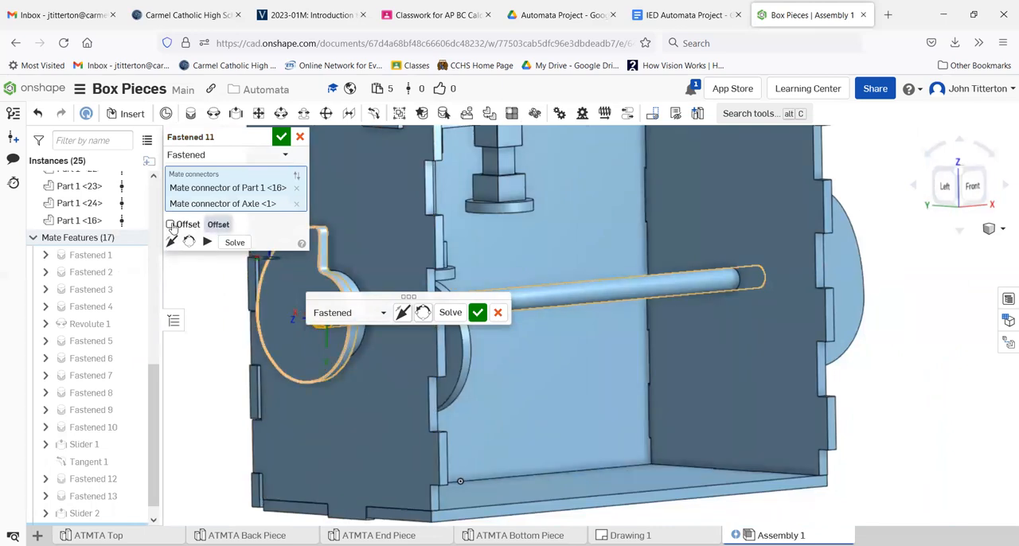
left_click(169, 223)
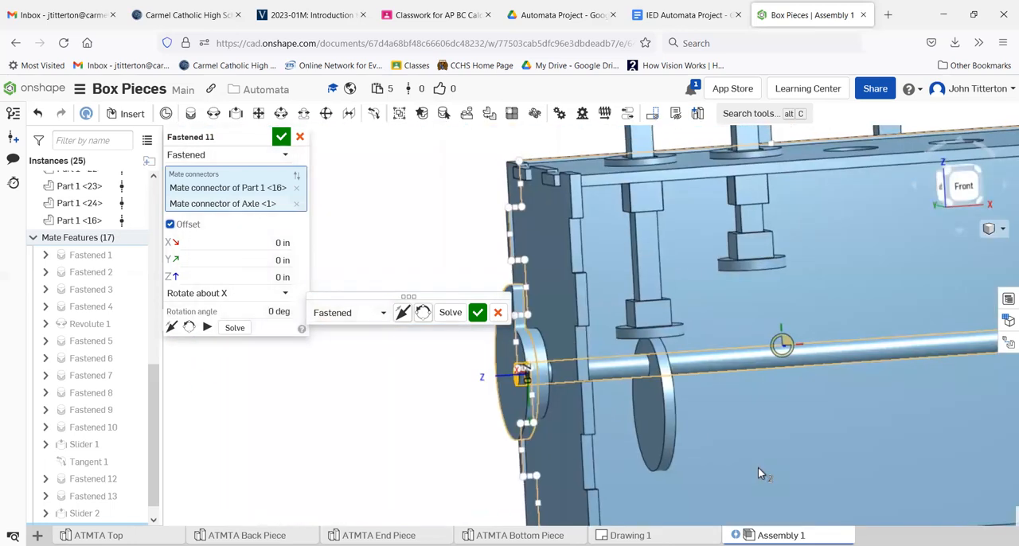
left_click(255, 277)
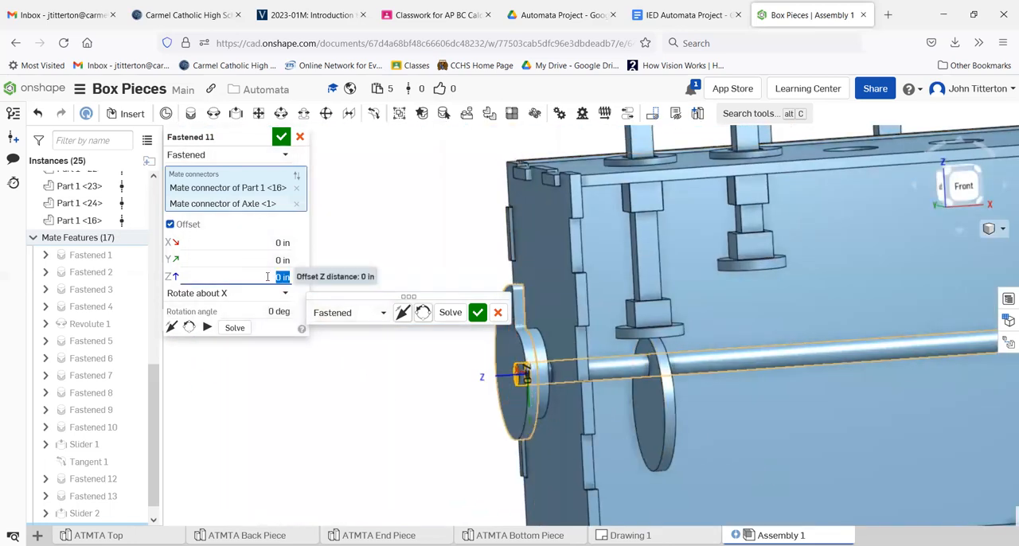
type("2")
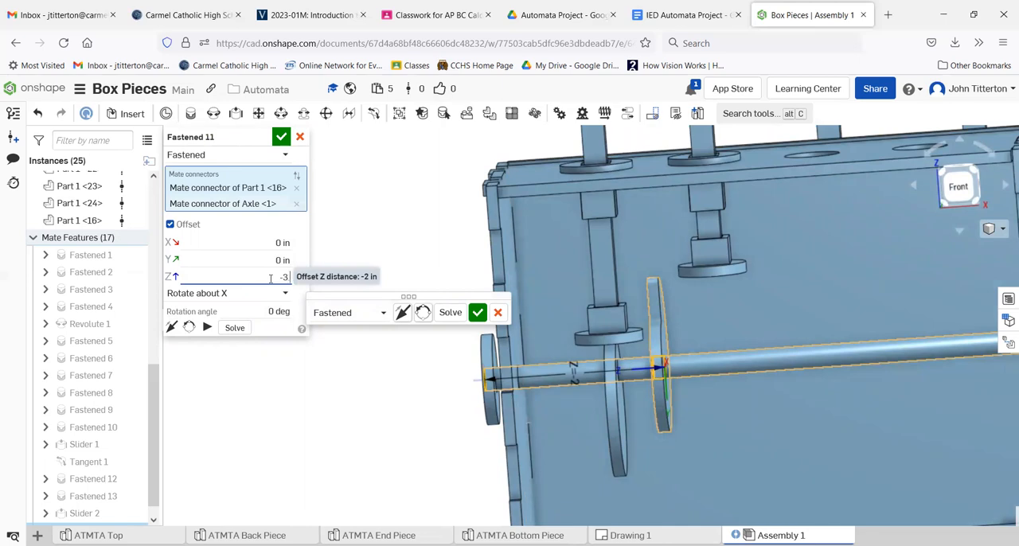
type("-3.1")
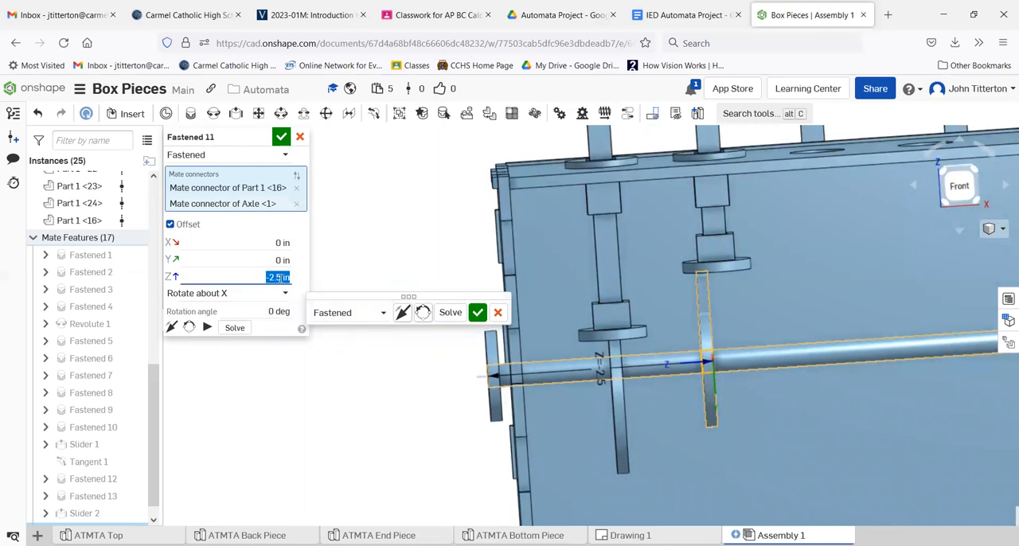
type("-2")
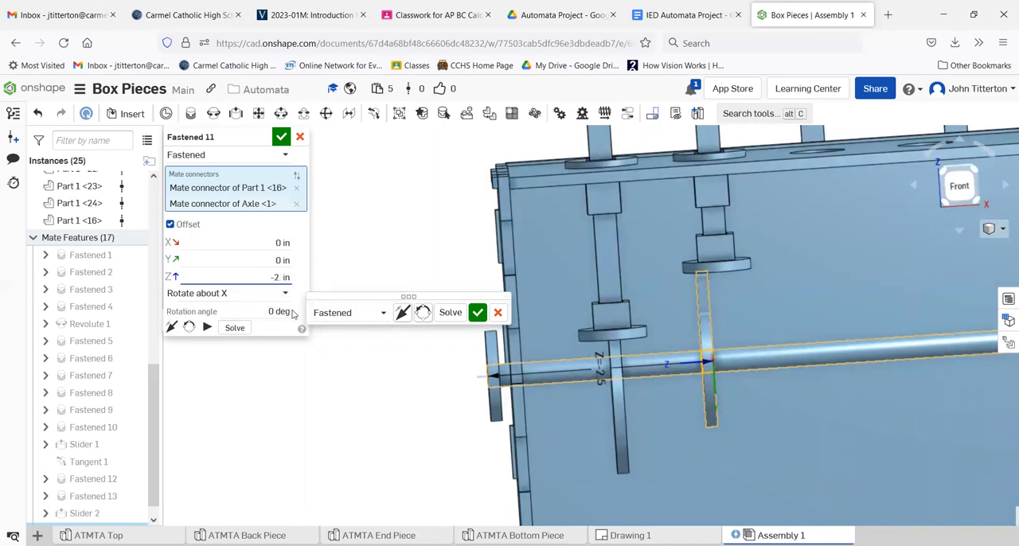
type("-2.7")
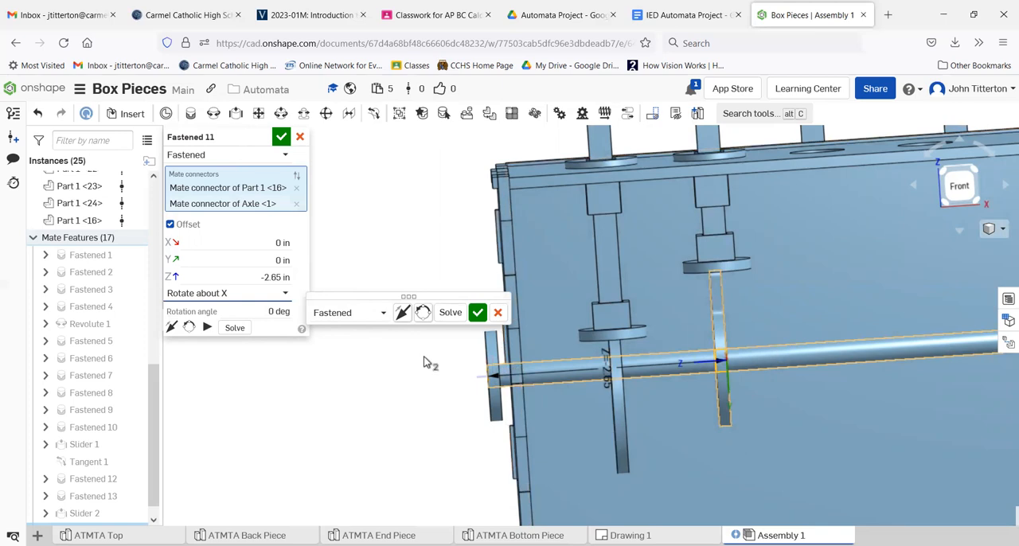
left_click(280, 137)
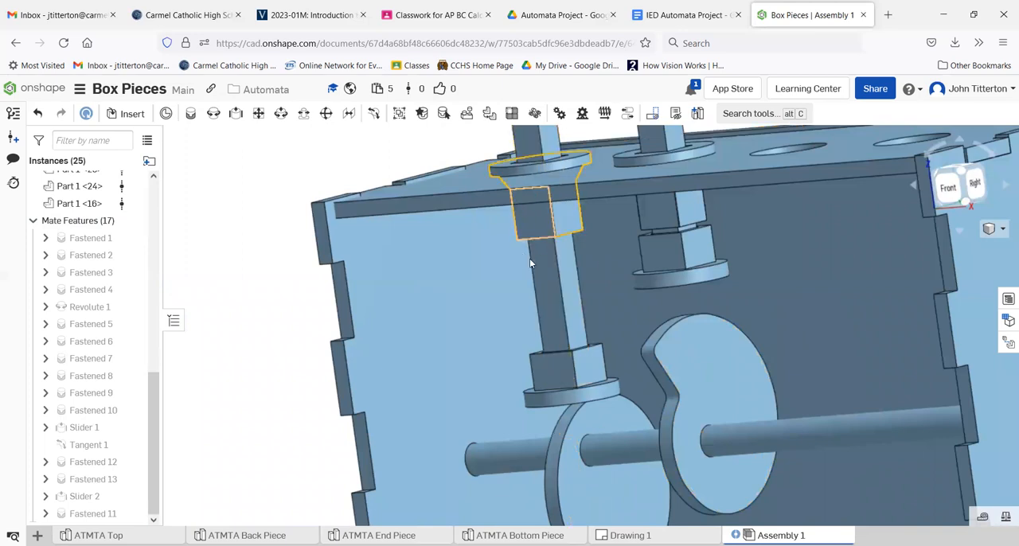
Select the follower as the first surface for a tangent mate with the cam.
left_click(90, 444)
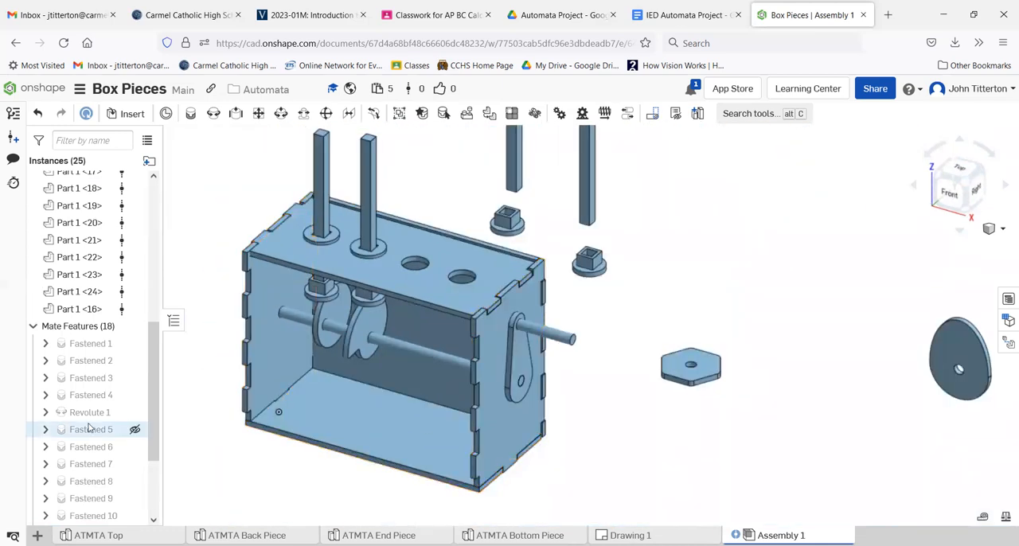
Start an Animate of the Revolute 1 mate over 0 to 360 deg and play it once.
right_click(89, 412)
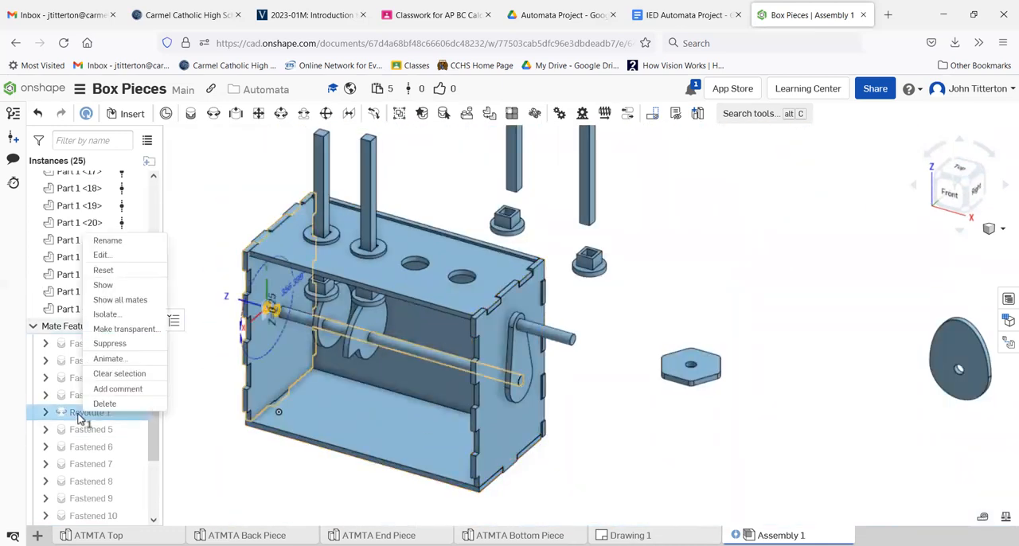
left_click(108, 359)
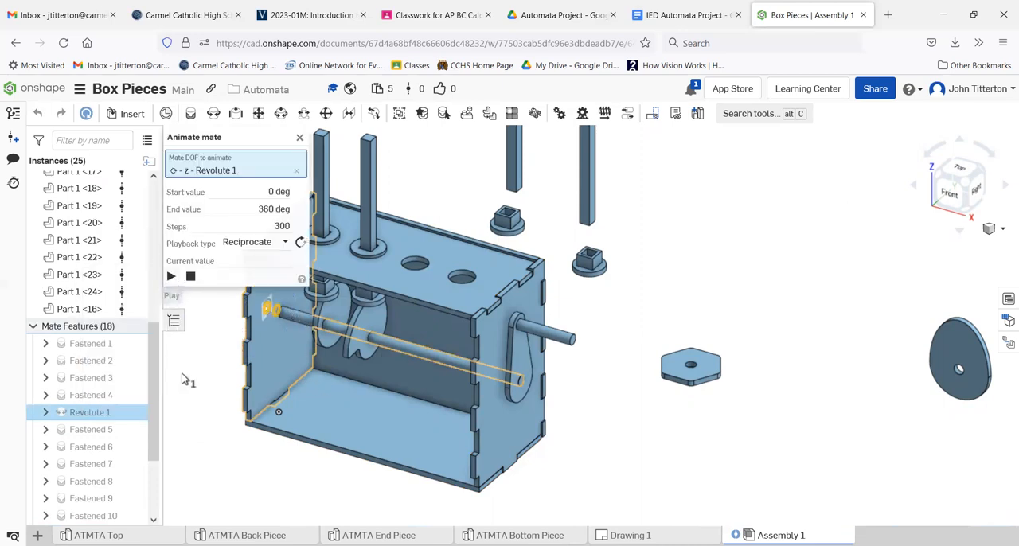
left_click(170, 277)
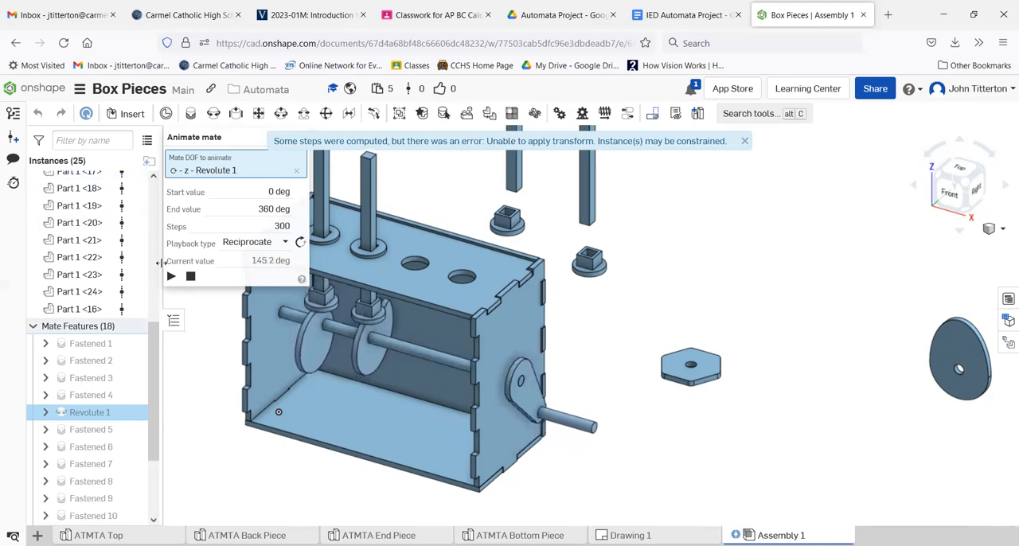
Switch playback to Loop with 50 steps, run the looping animation, then stop it.
left_click(255, 242)
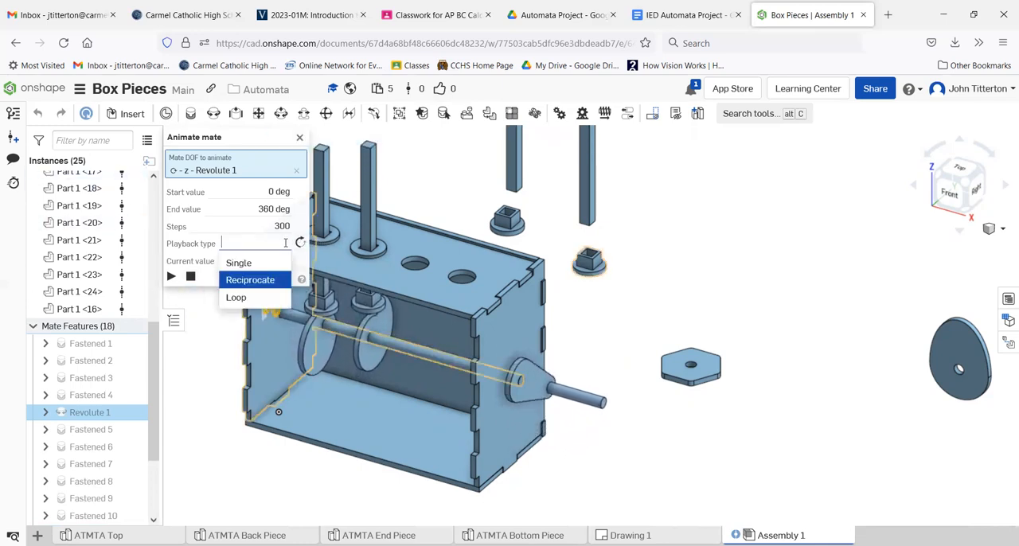
left_click(236, 296)
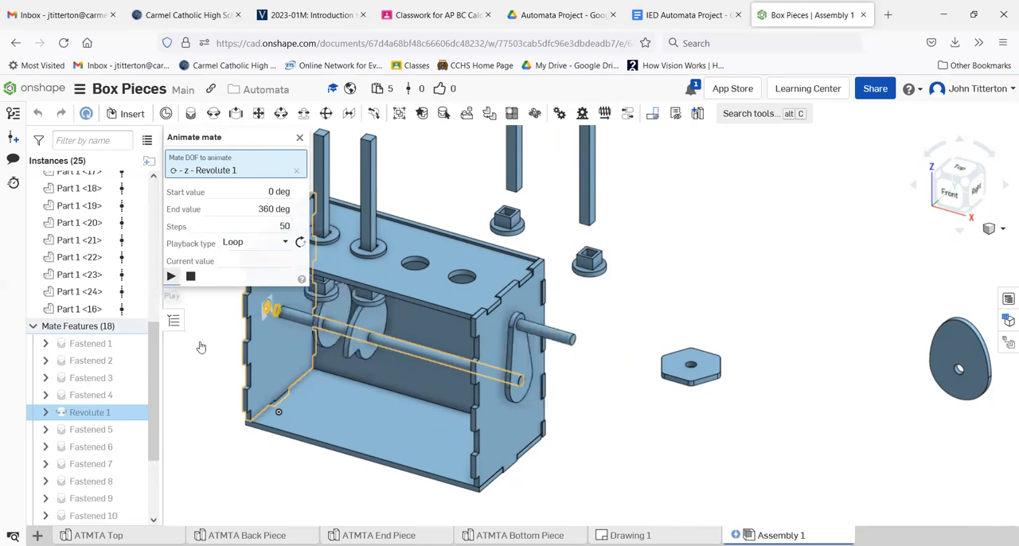
left_click(170, 277)
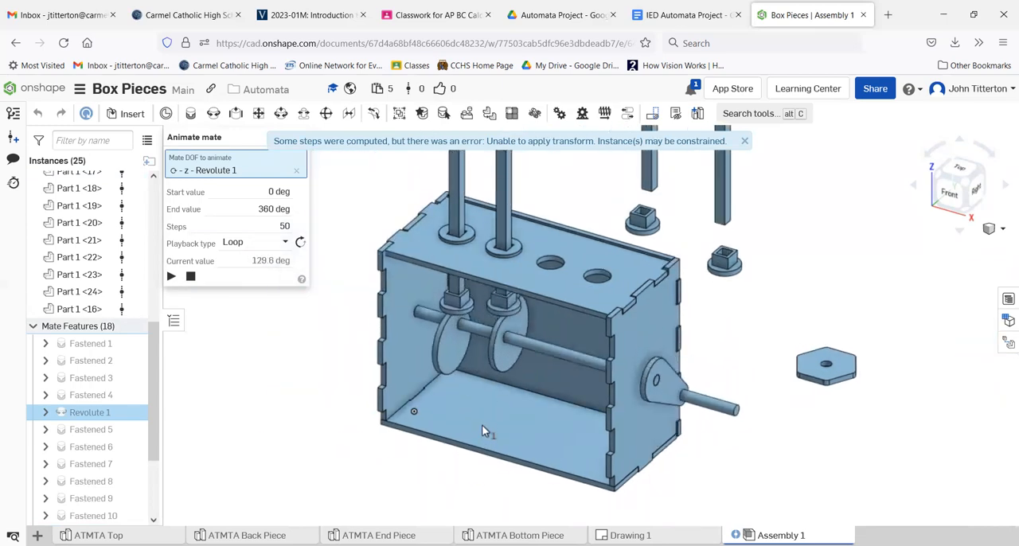
left_click(170, 277)
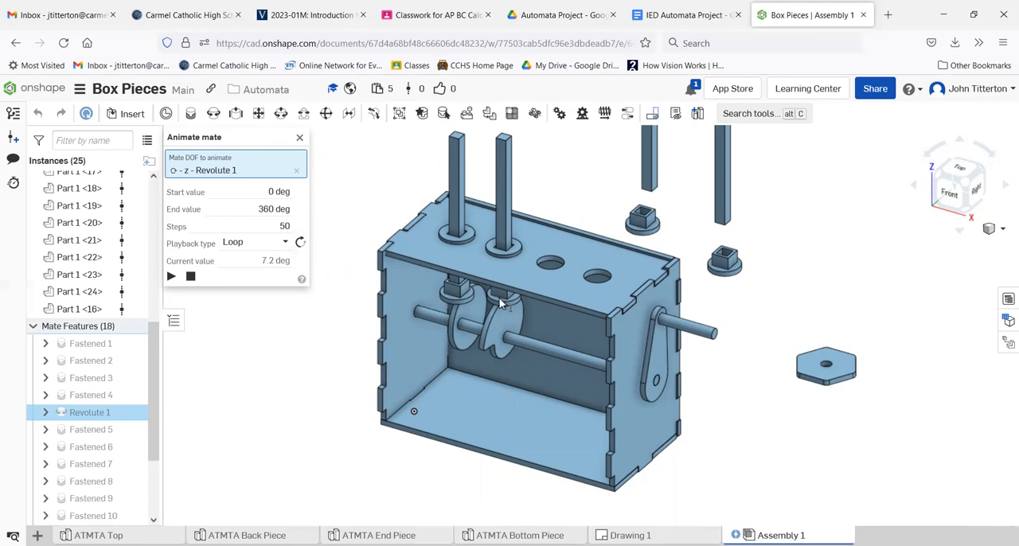
mouse_move(579, 387)
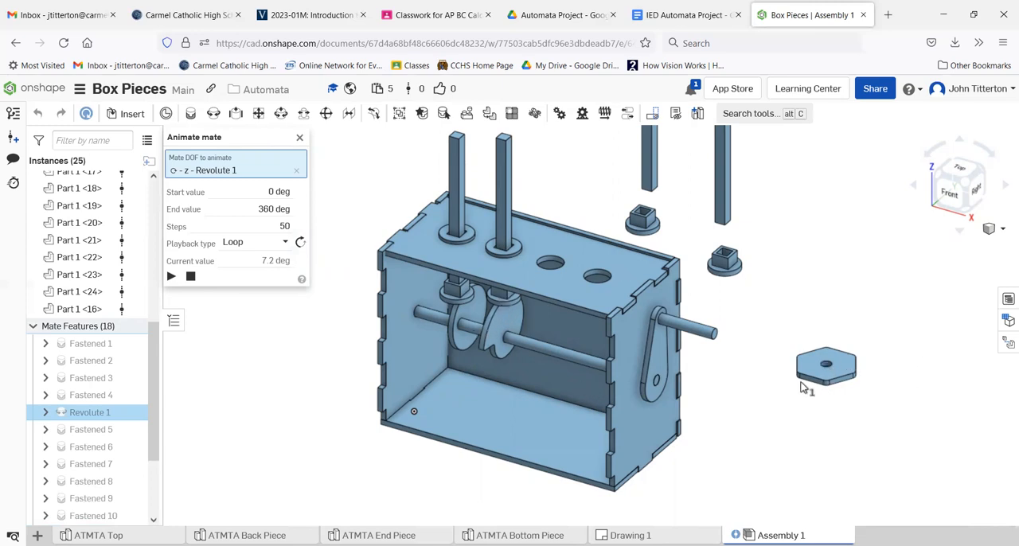
mouse_move(822, 369)
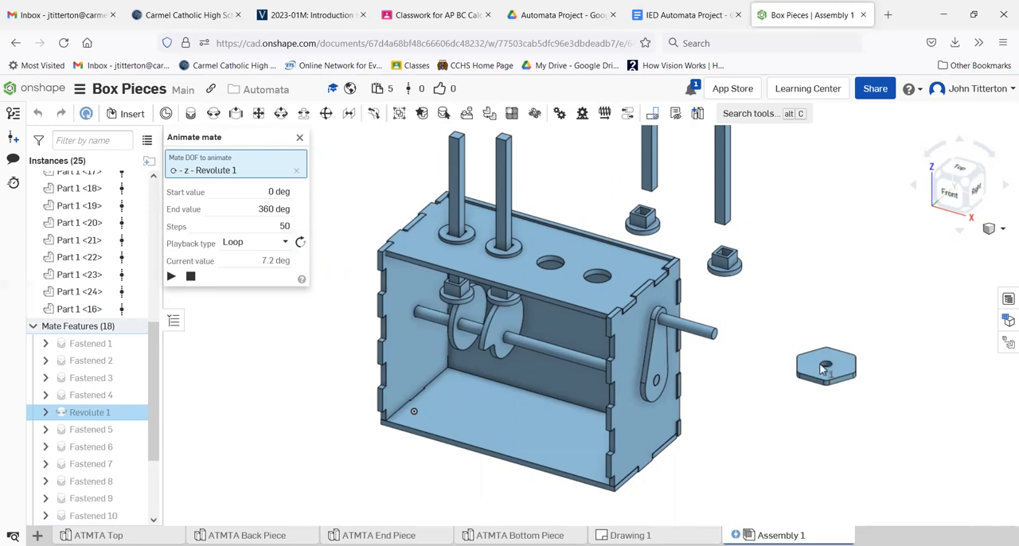
mouse_move(485, 368)
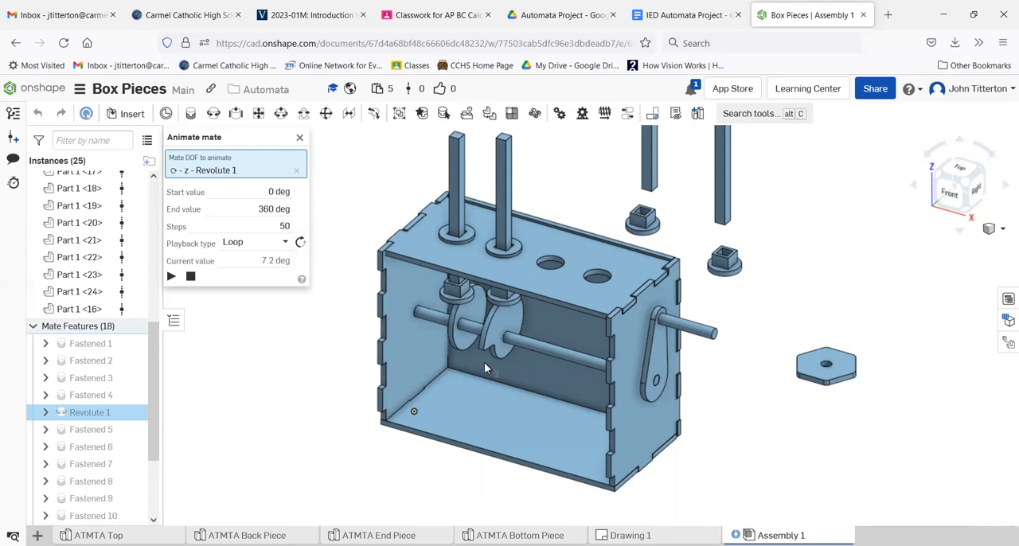
mouse_move(524, 414)
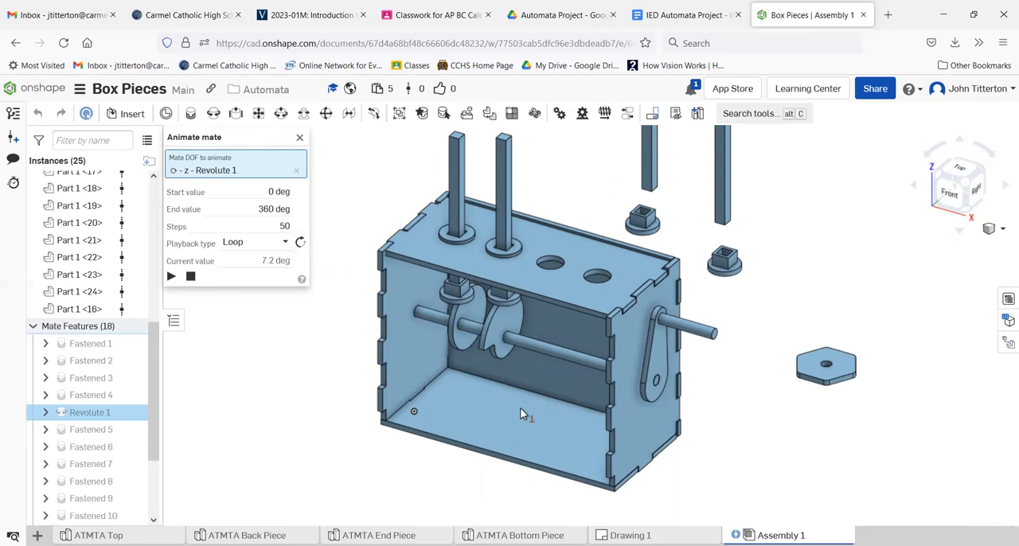
mouse_move(900, 137)
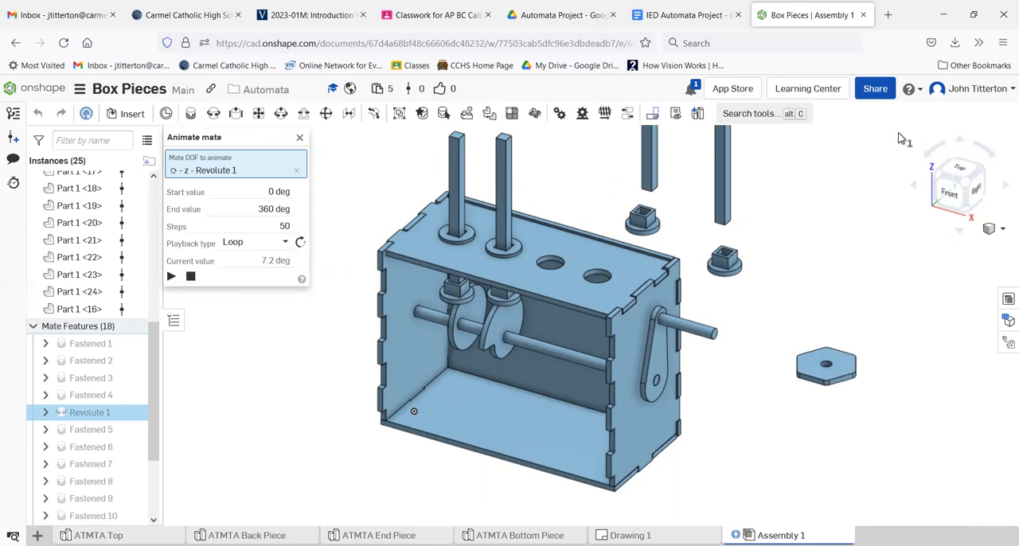
mouse_move(787, 41)
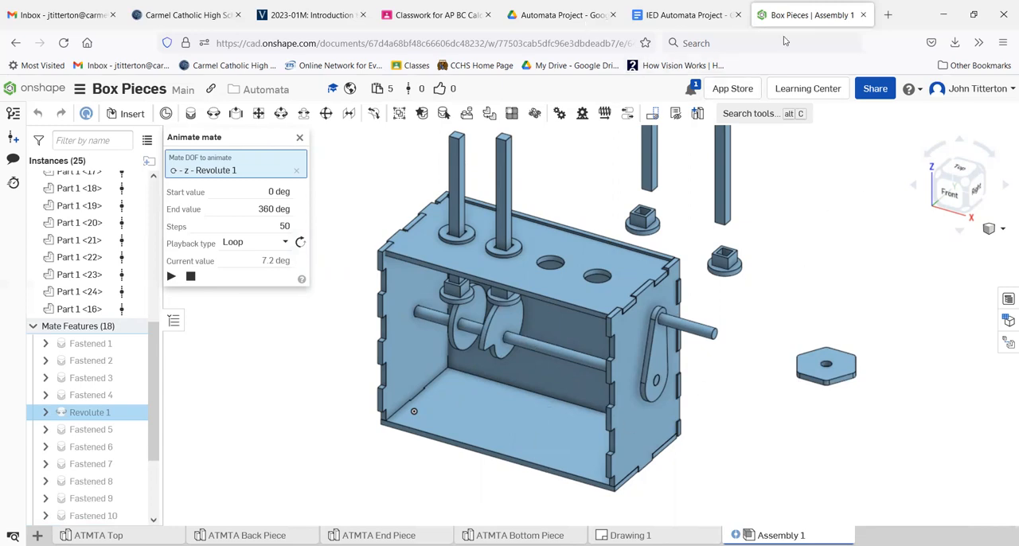